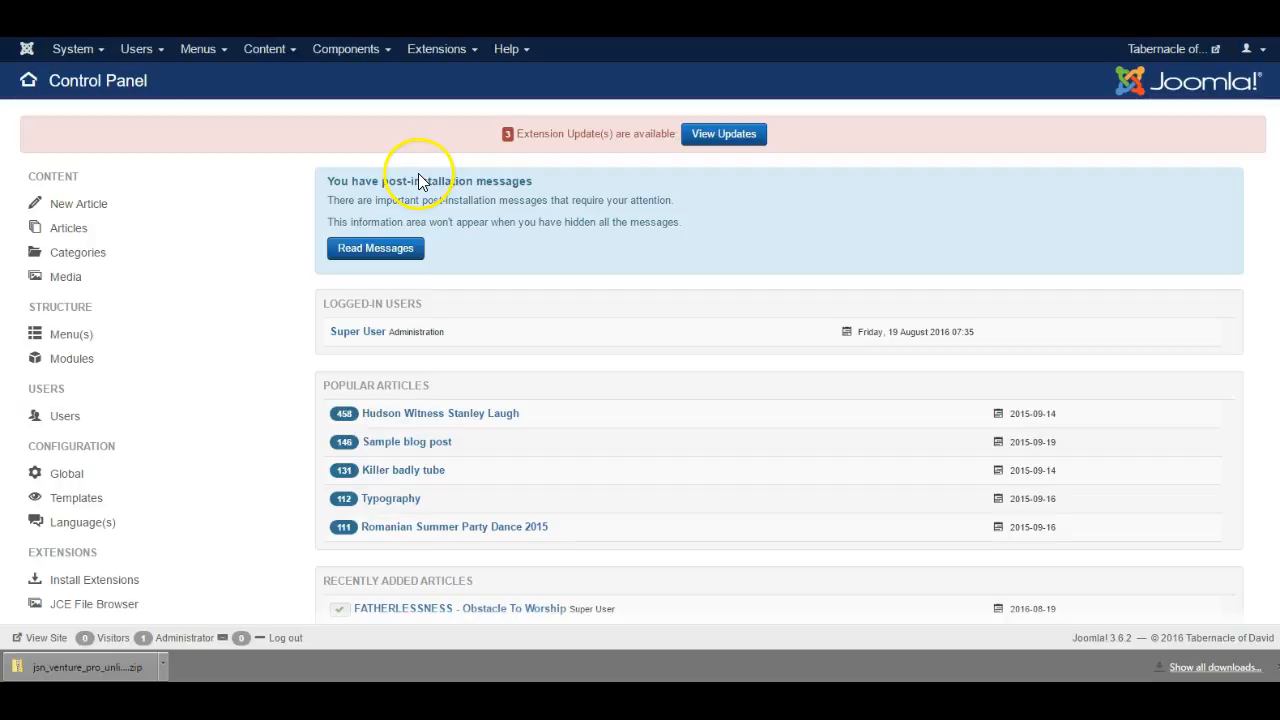
pyautogui.moveTo(422, 182)
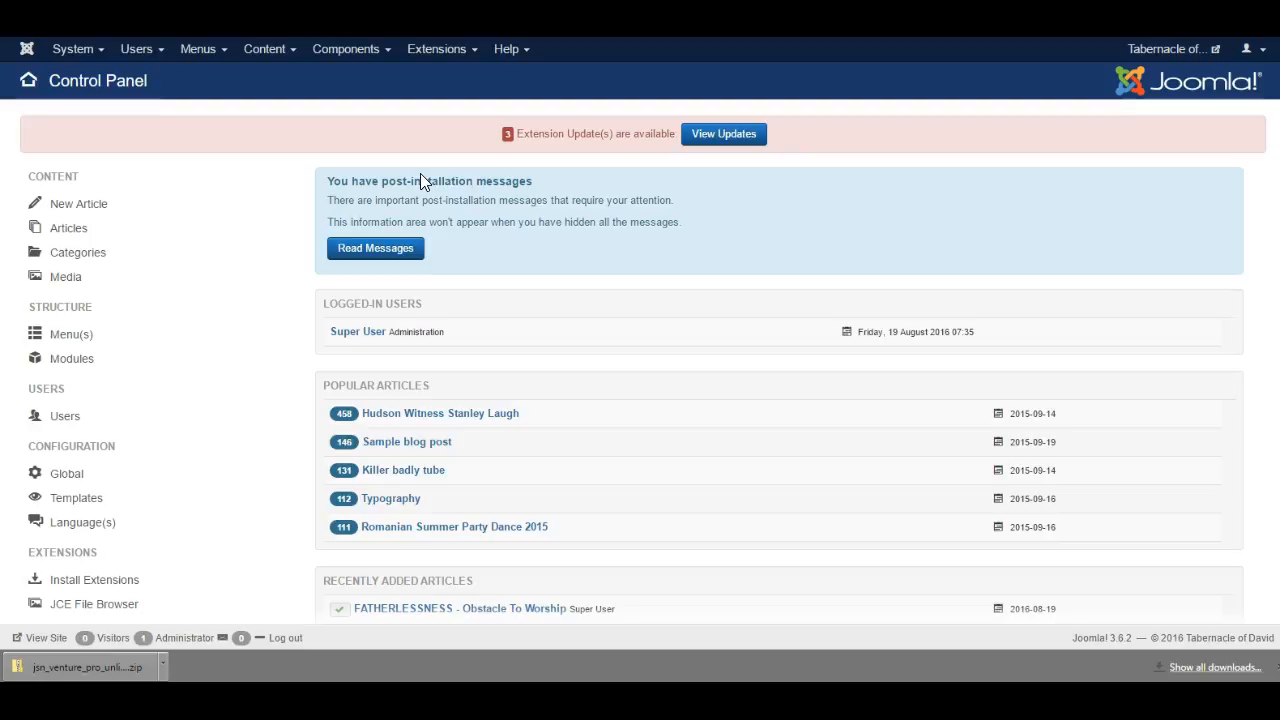
pyautogui.moveTo(380, 95)
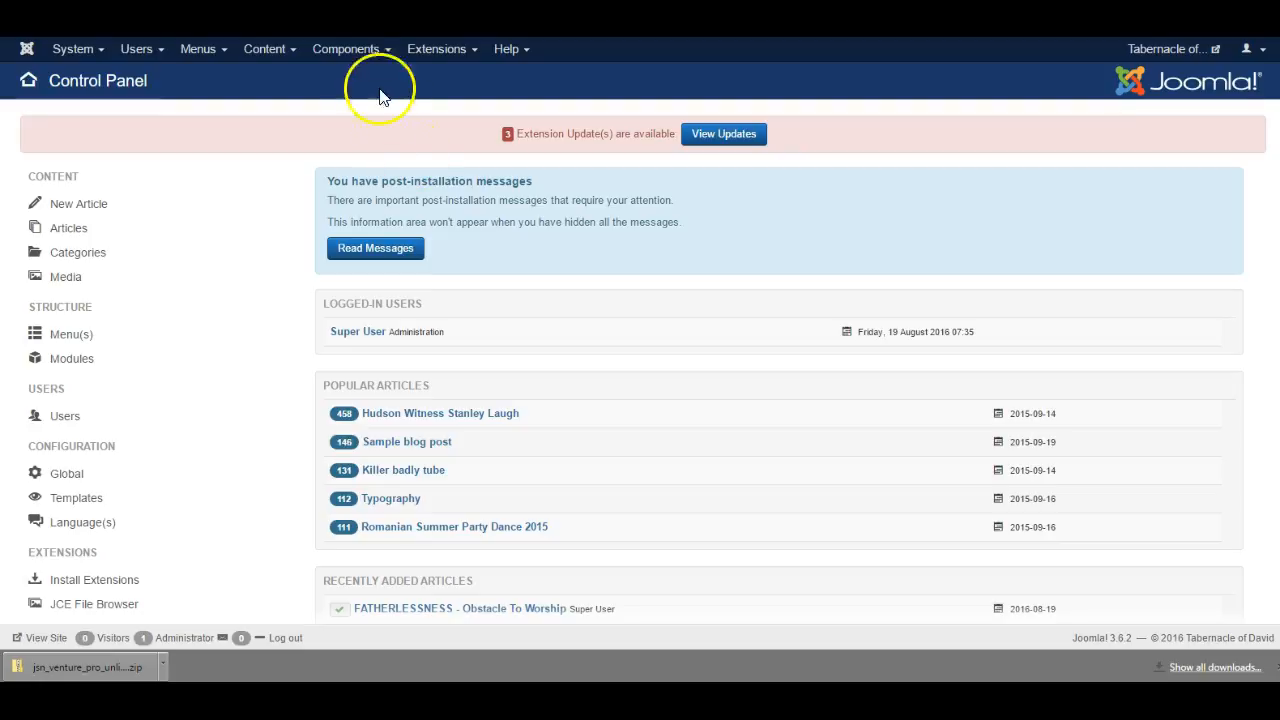
# Step: Open the Components menu to list installed components, including EShop and EShop Import Pro
pyautogui.click(346, 48)
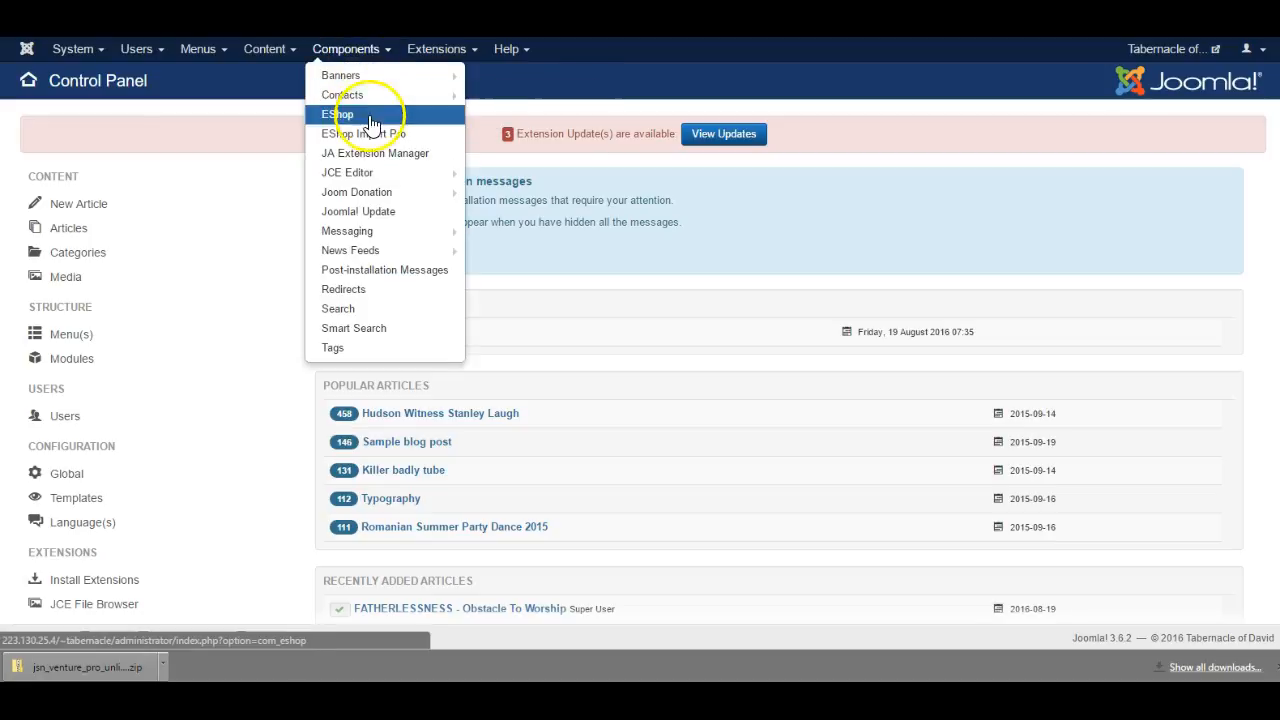
pyautogui.moveTo(377, 134)
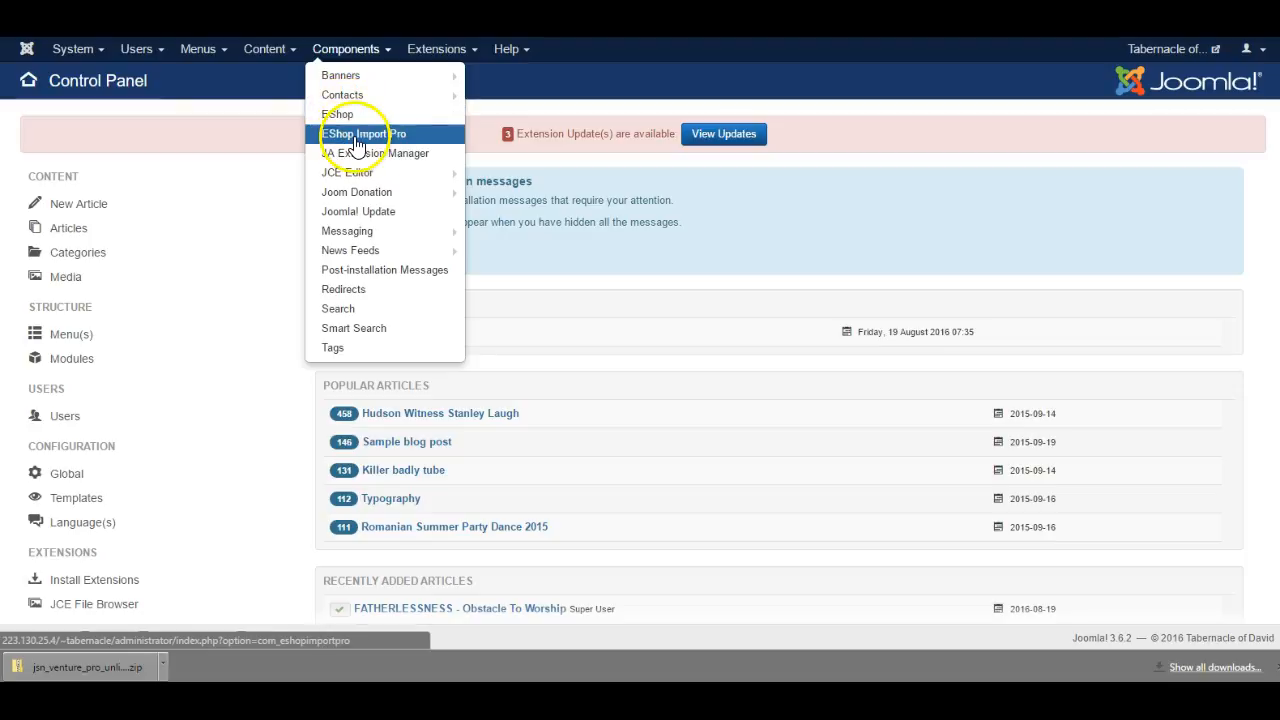
# Step: Open the EShop Import Pro component's import page
pyautogui.click(366, 133)
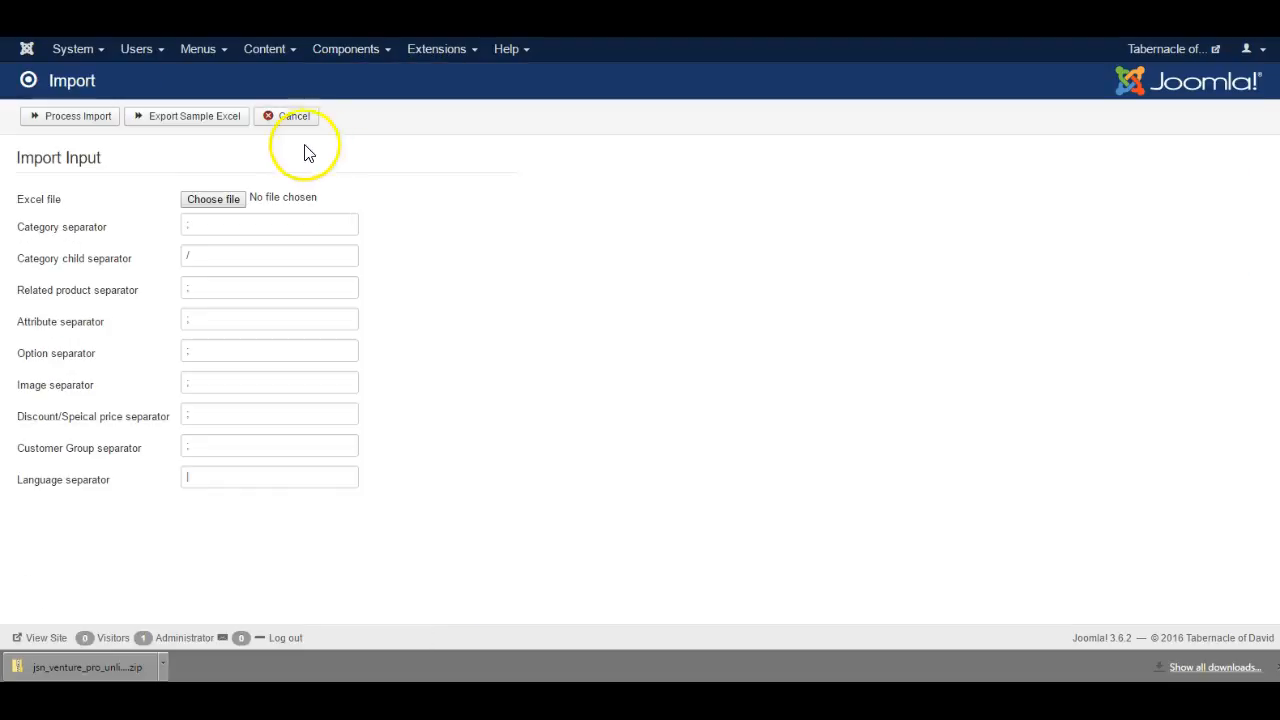
pyautogui.moveTo(50, 307)
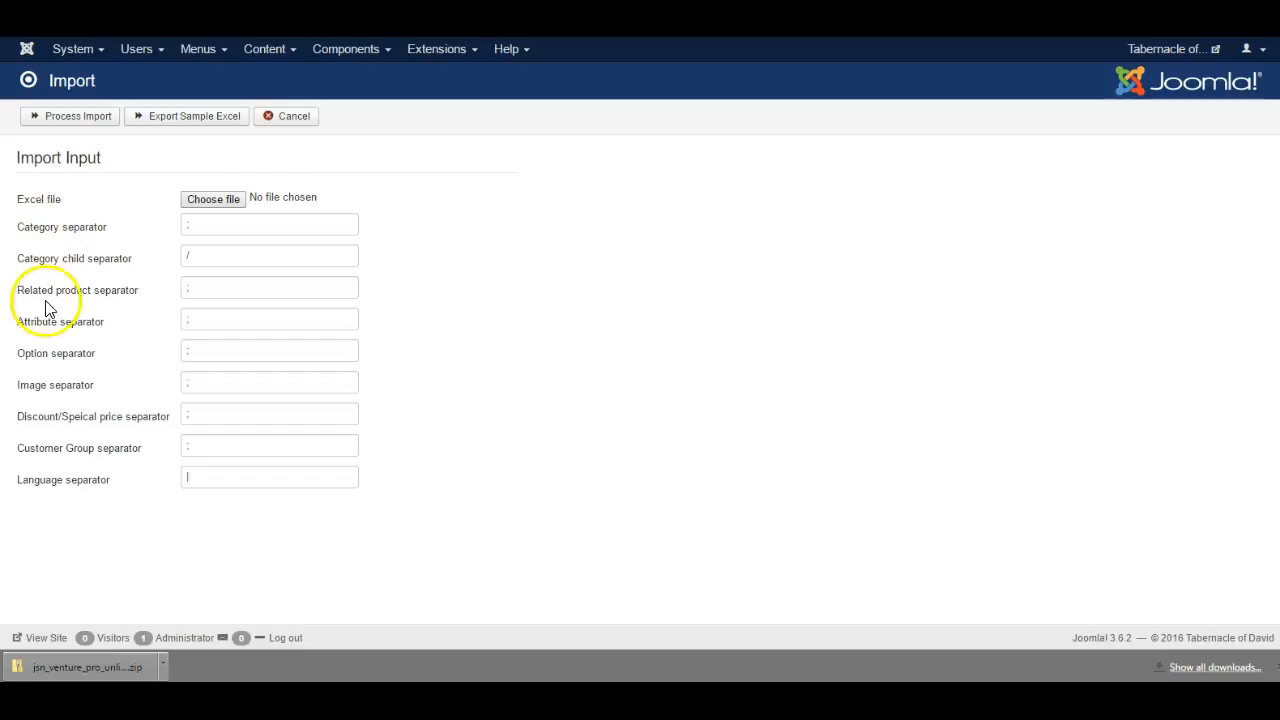
pyautogui.moveTo(80, 203)
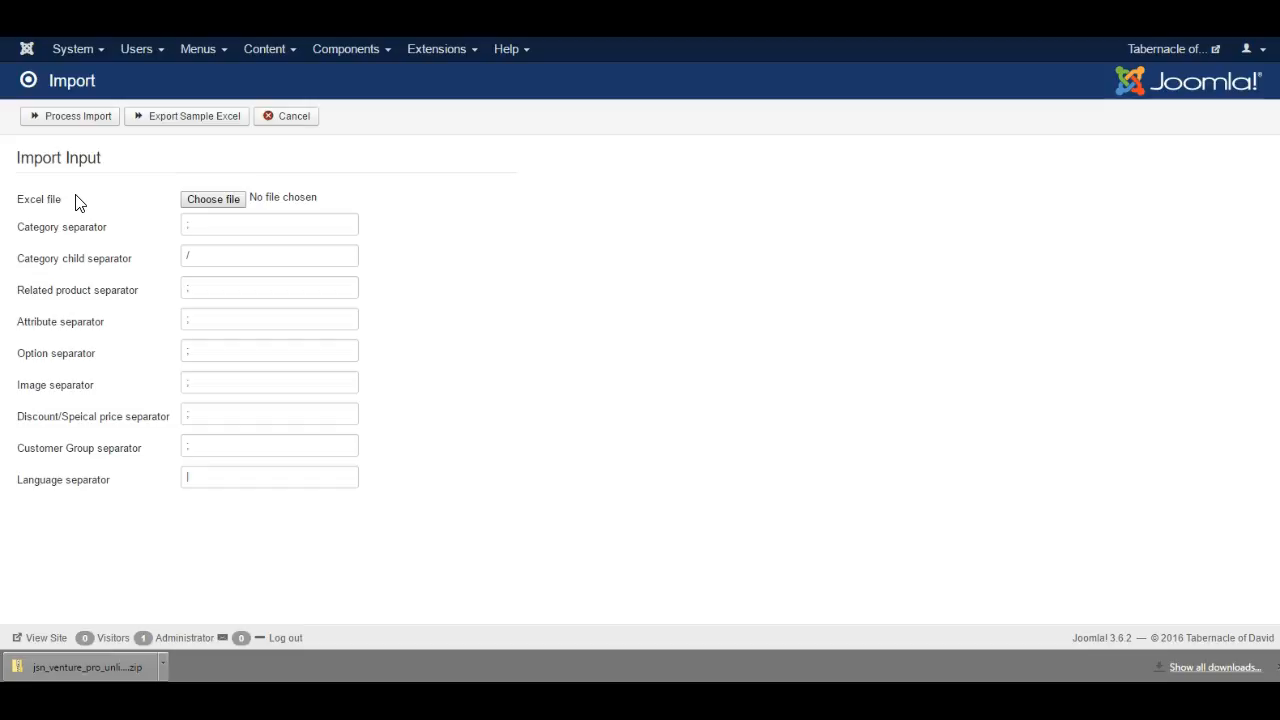
pyautogui.moveTo(372, 235)
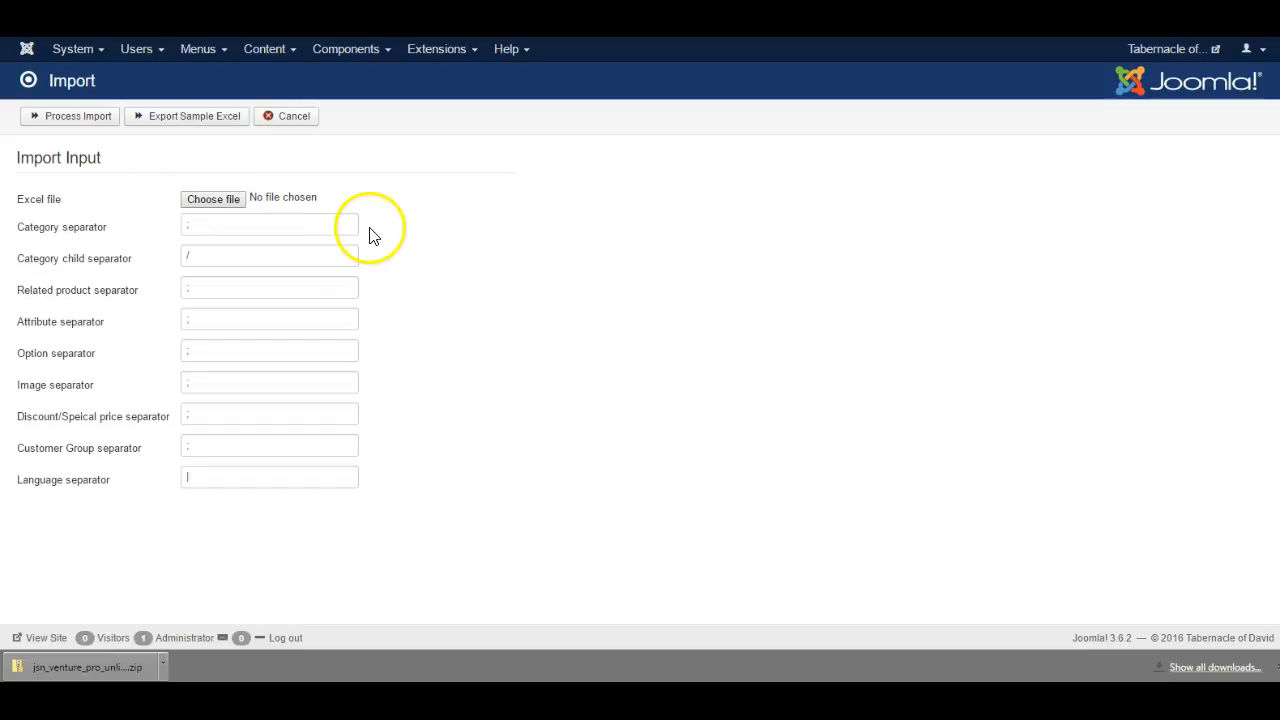
pyautogui.moveTo(552, 422)
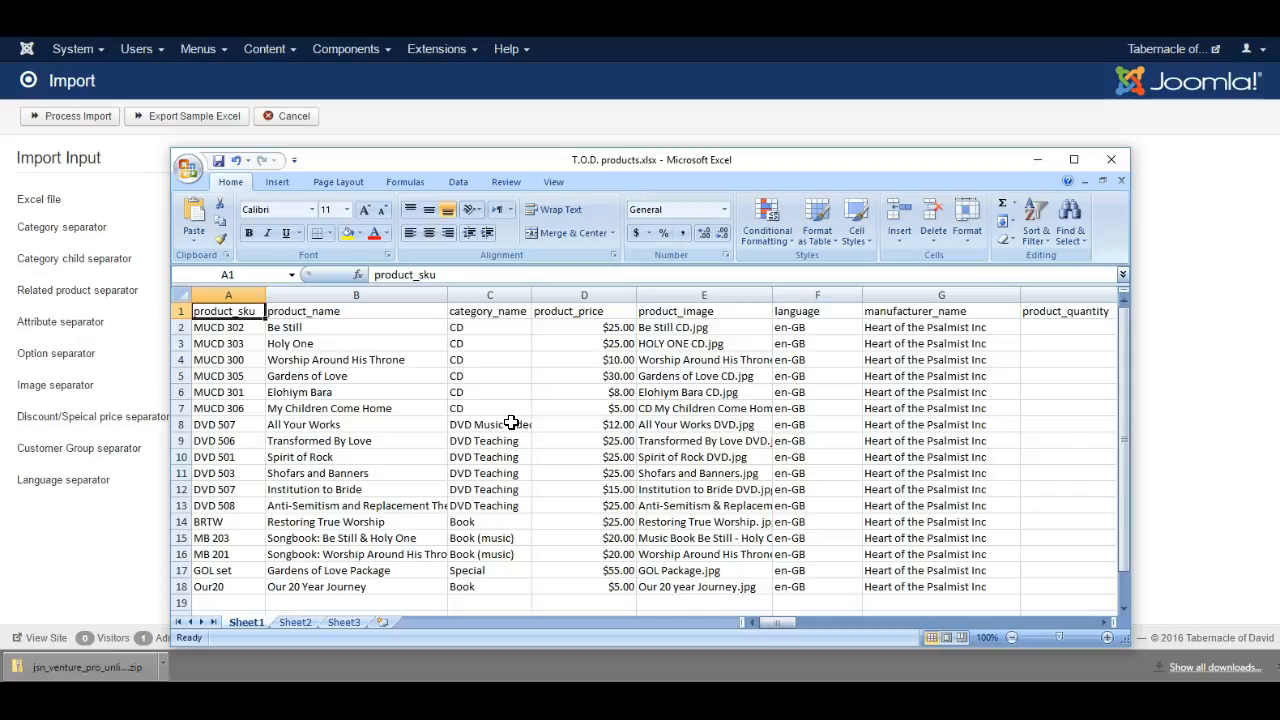
pyautogui.click(356, 311)
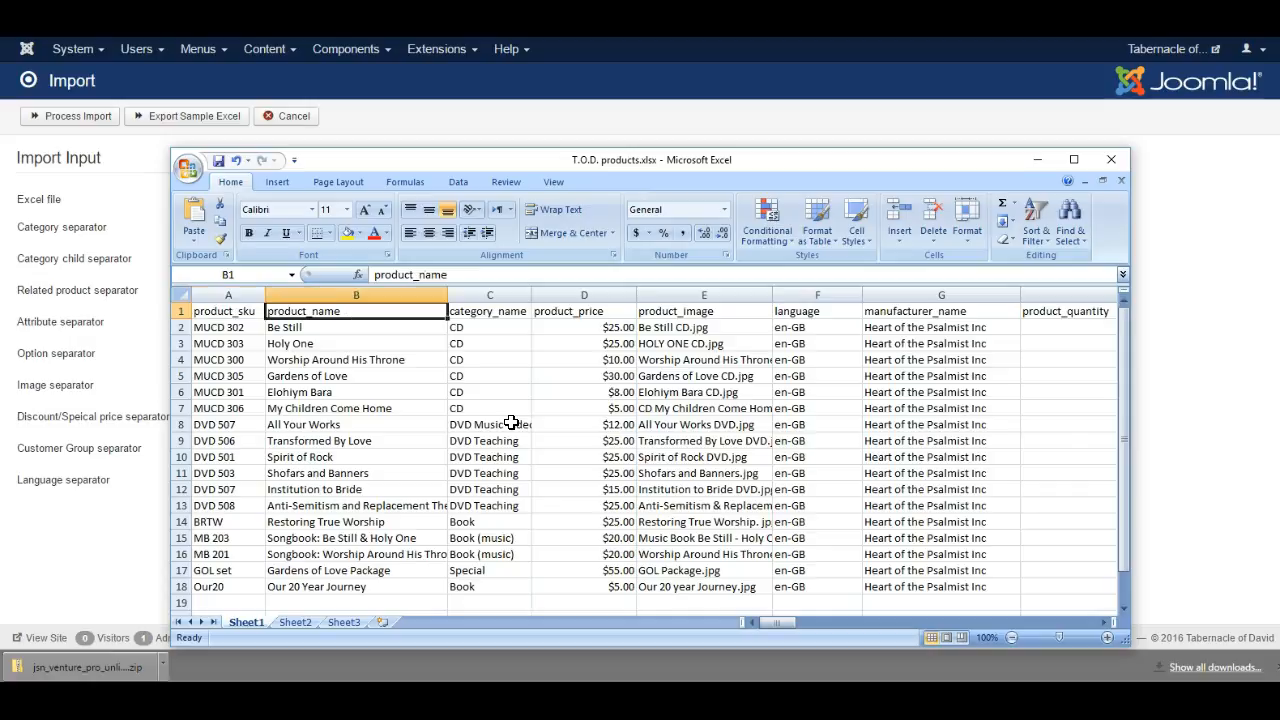
pyautogui.click(228, 310)
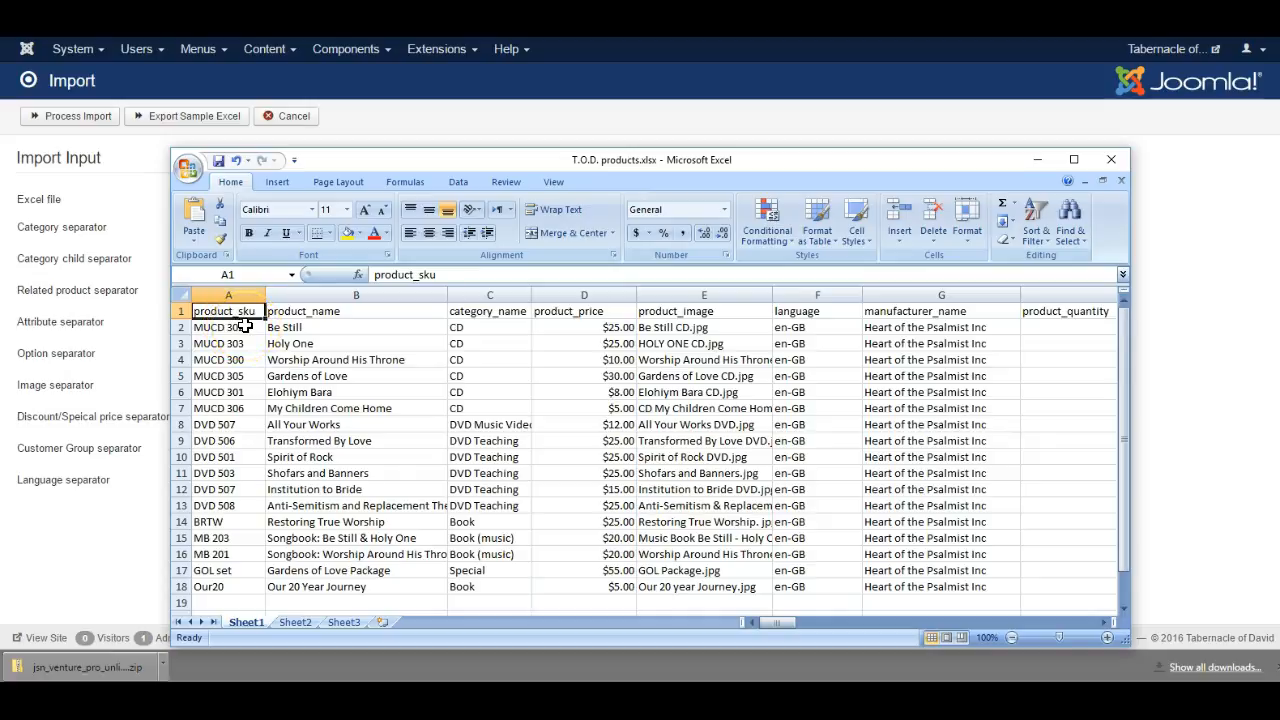
pyautogui.click(489, 311)
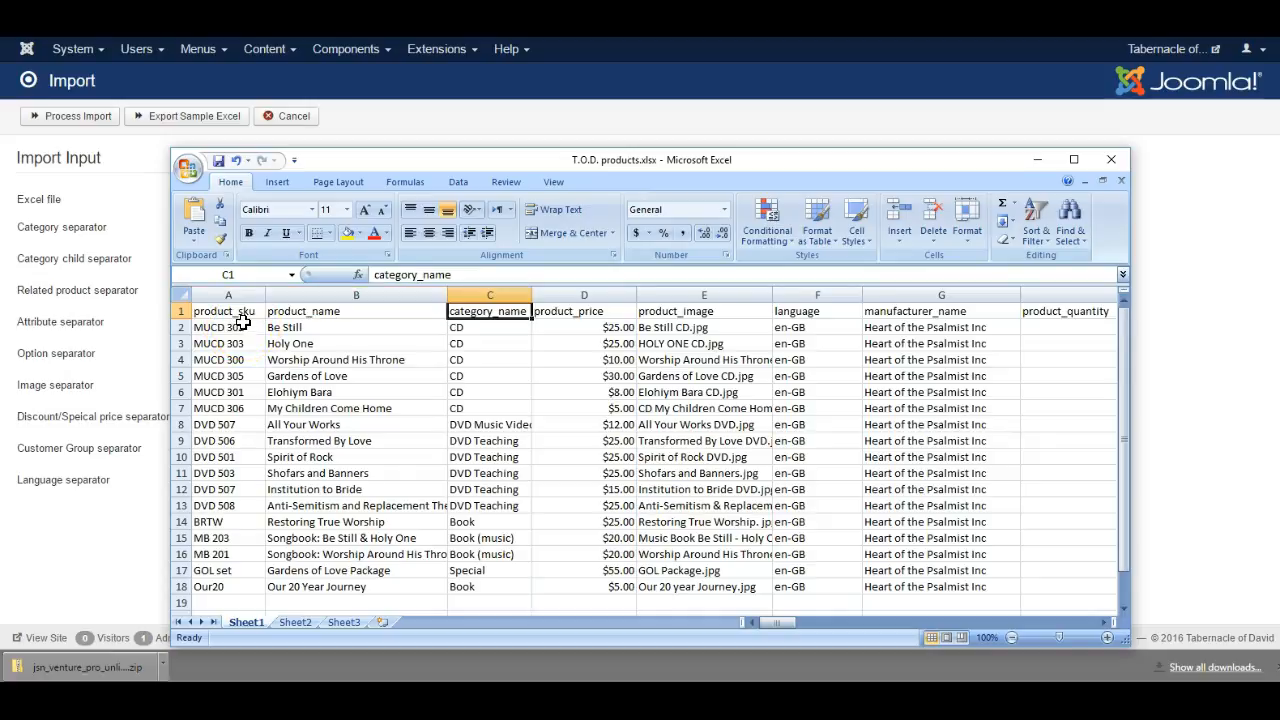
pyautogui.click(489, 327)
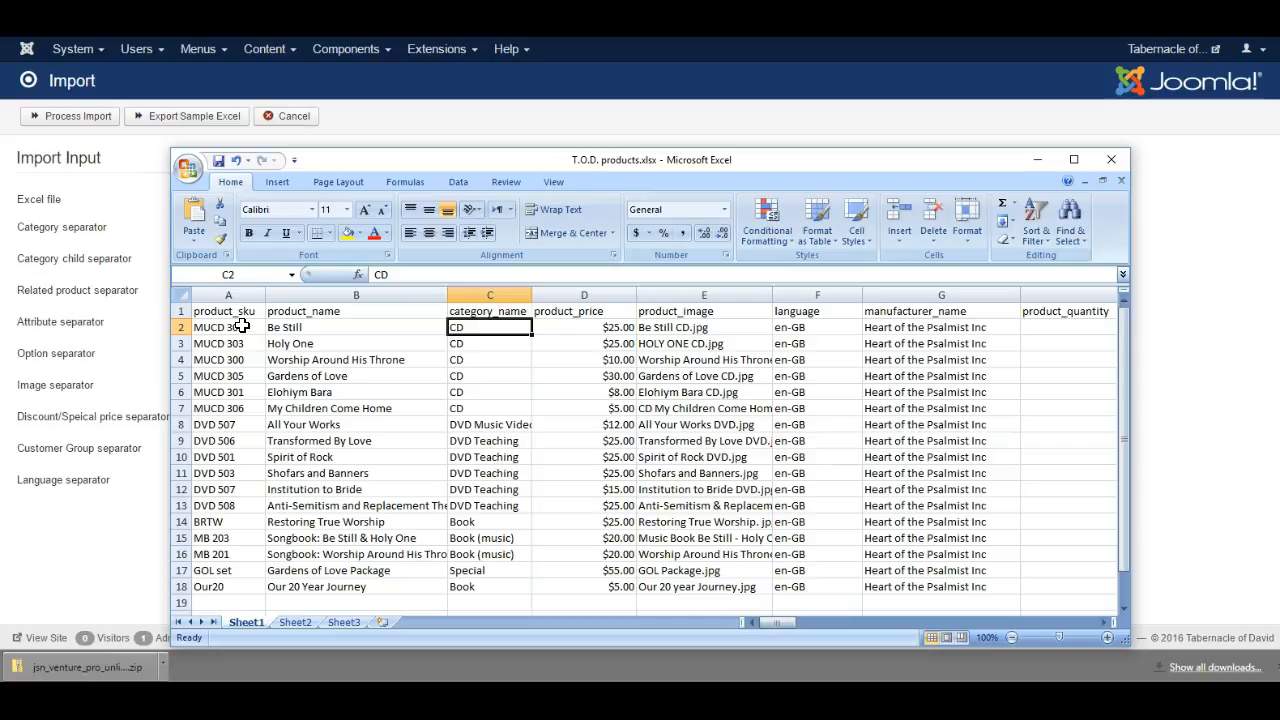
pyautogui.click(356, 327)
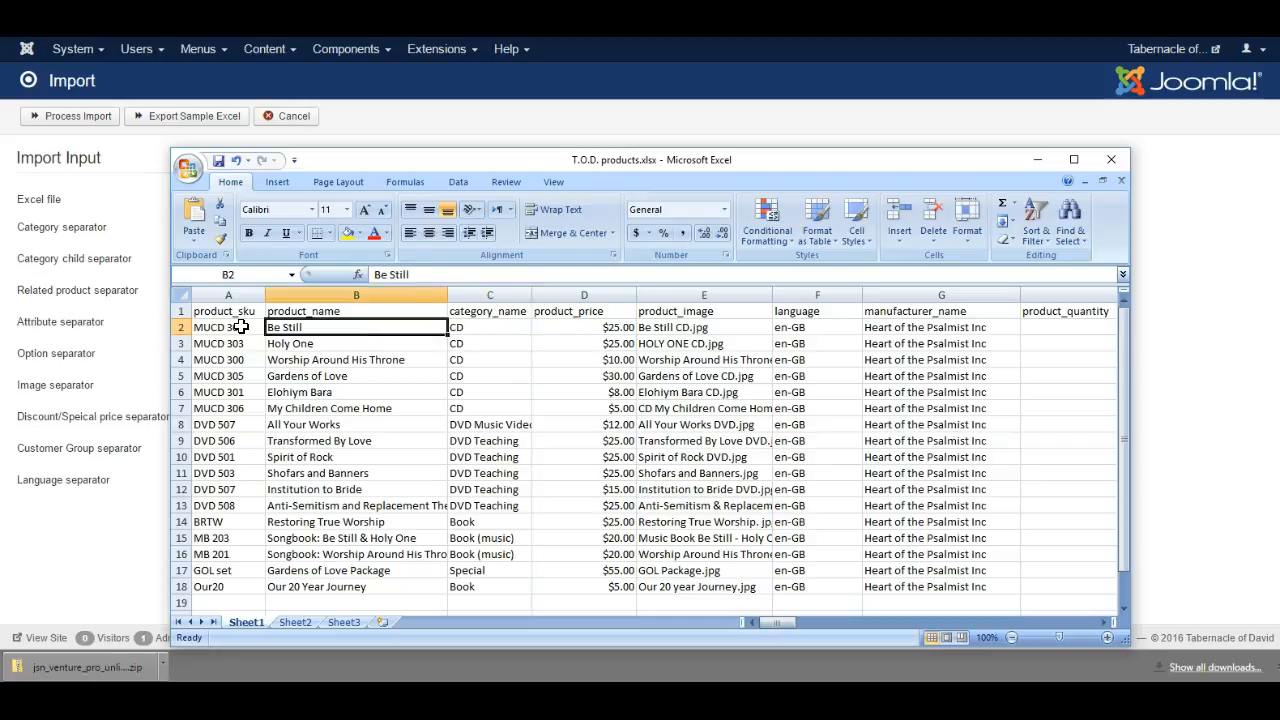
pyautogui.click(489, 327)
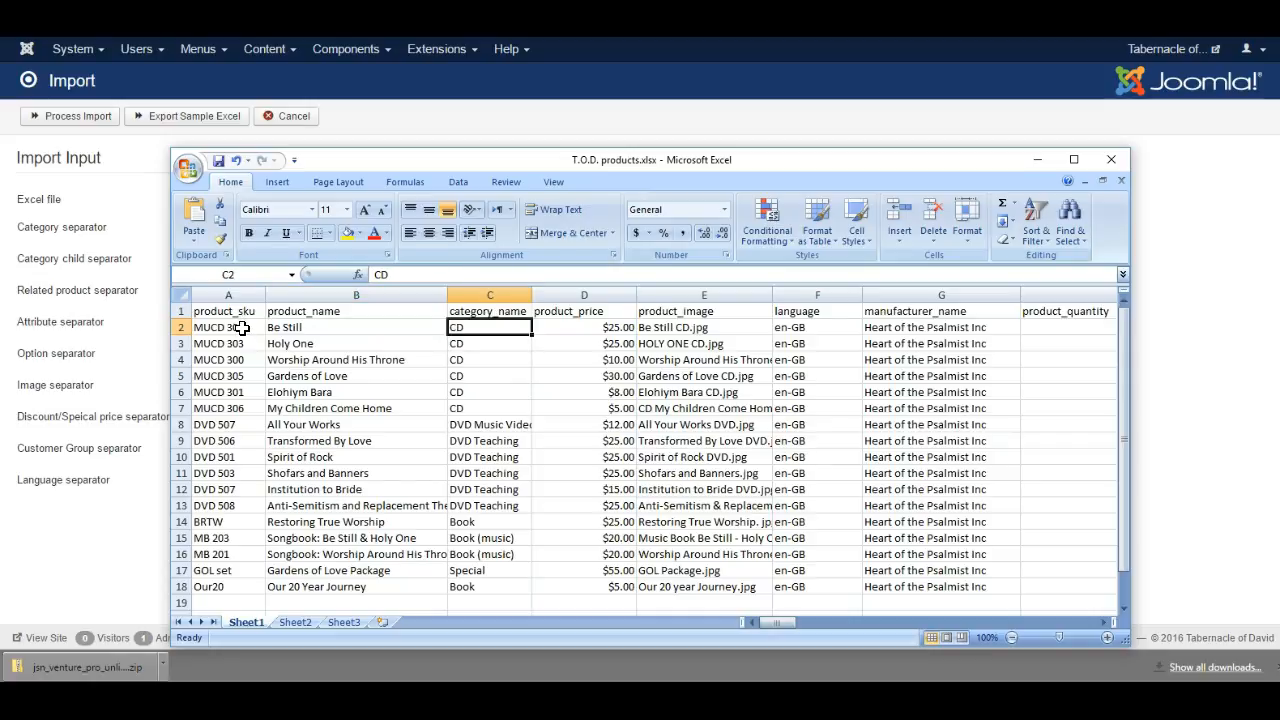
pyautogui.click(584, 343)
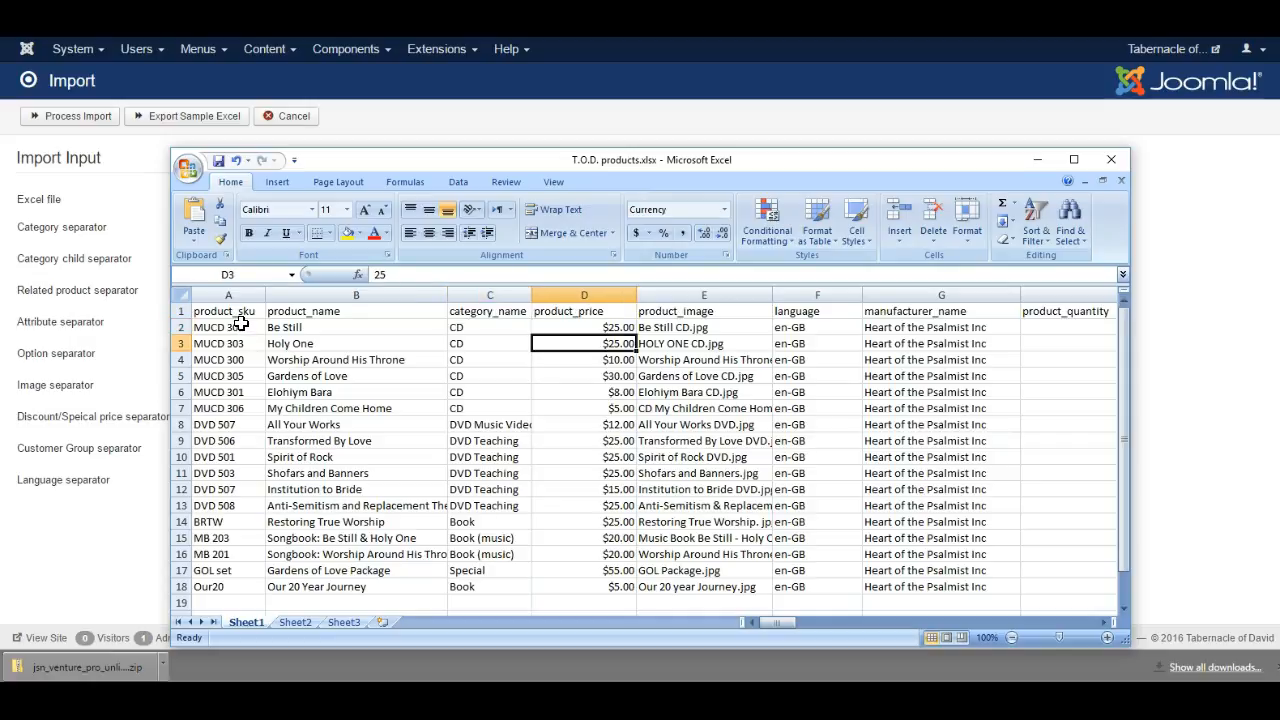
pyautogui.click(584, 327)
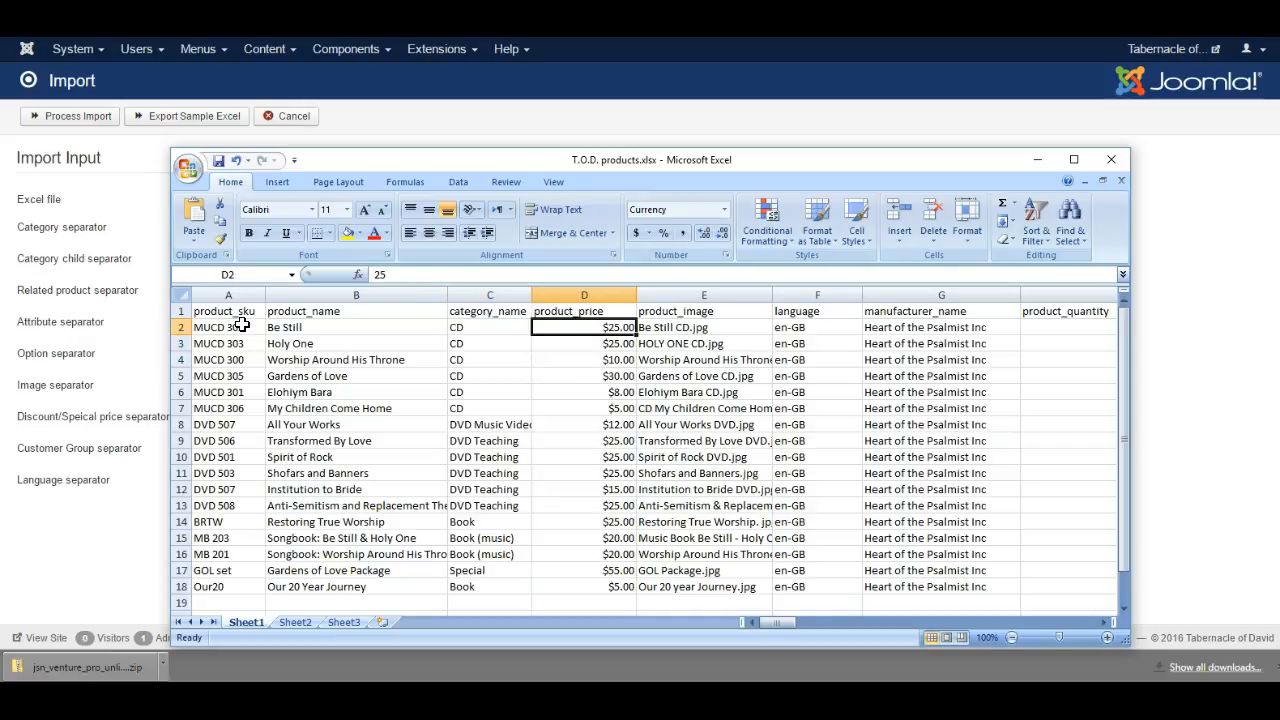
pyautogui.click(704, 327)
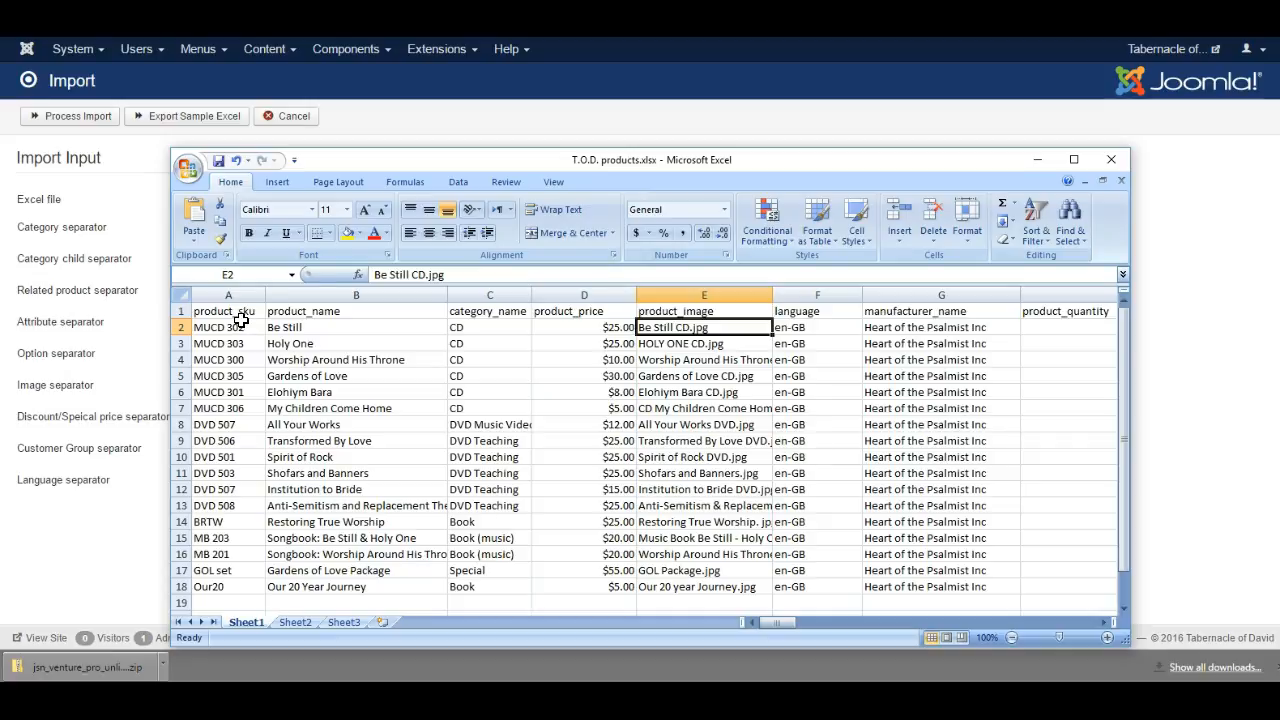
pyautogui.click(817, 327)
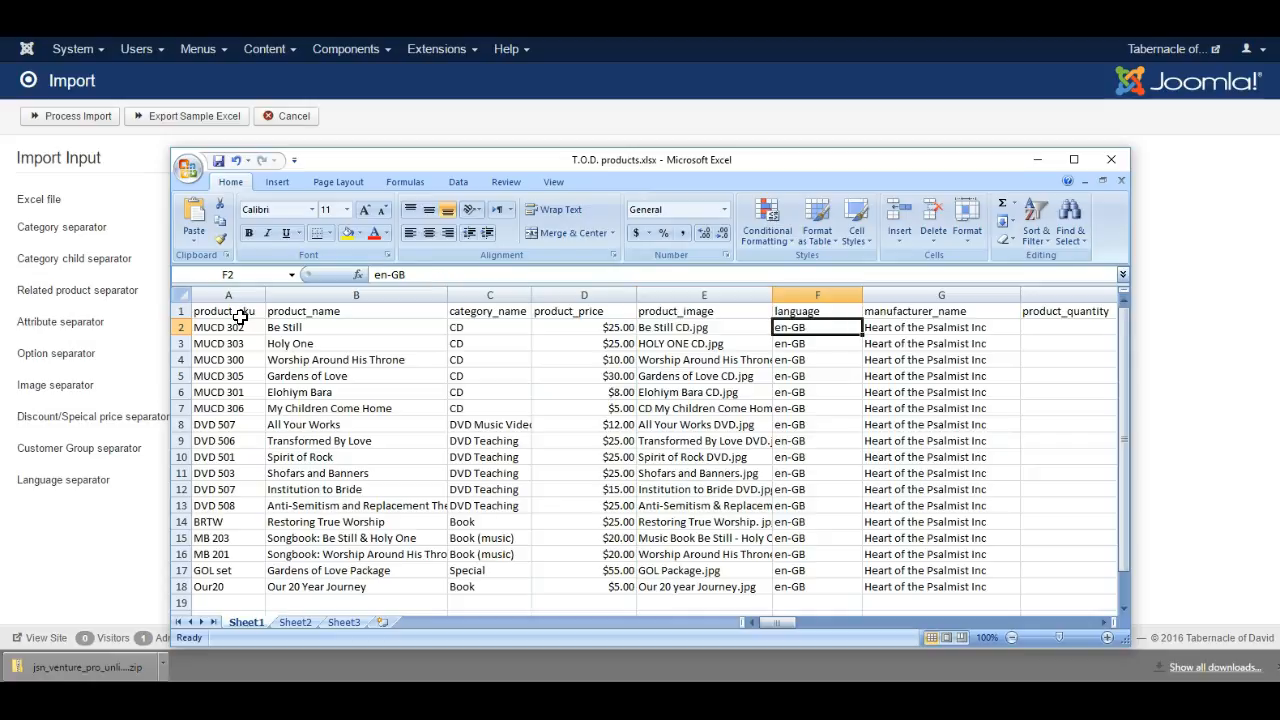
pyautogui.moveTo(240, 327)
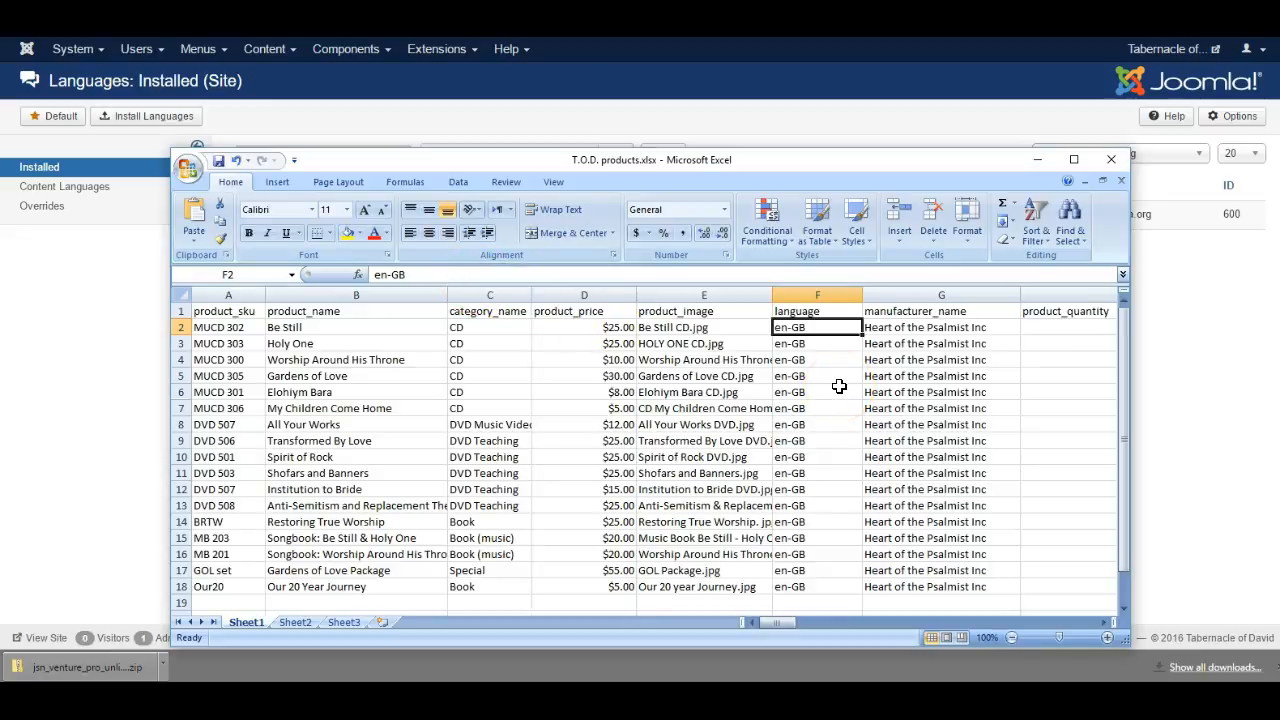
# Step: Check the first product's manufacturer and language code in Excel, then reopen EShop Import Pro
pyautogui.click(941, 327)
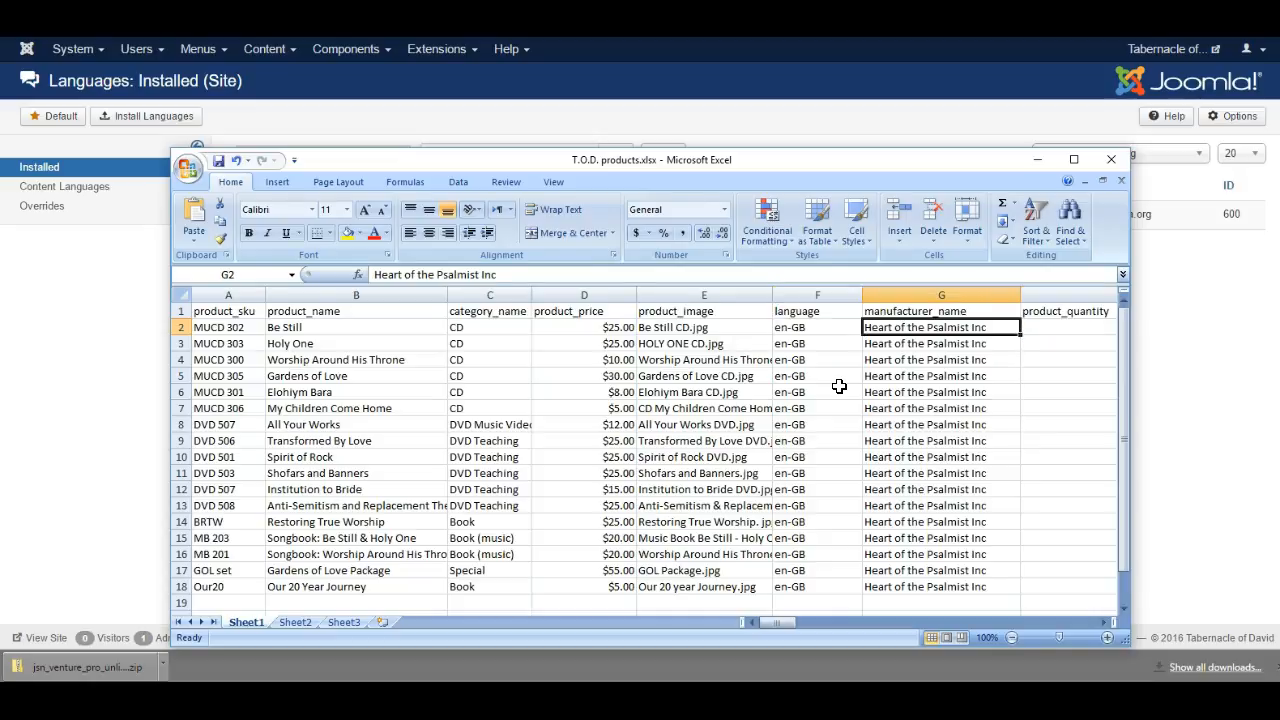
pyautogui.hscroll(3)
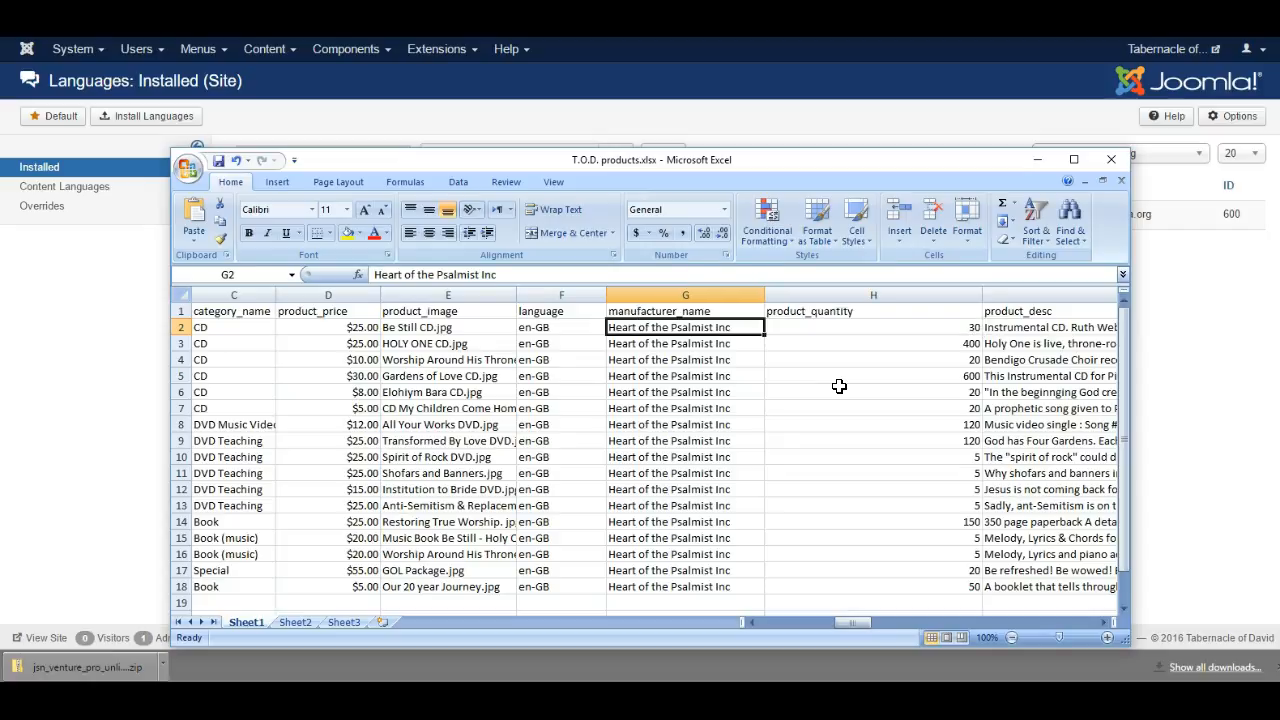
pyautogui.click(873, 327)
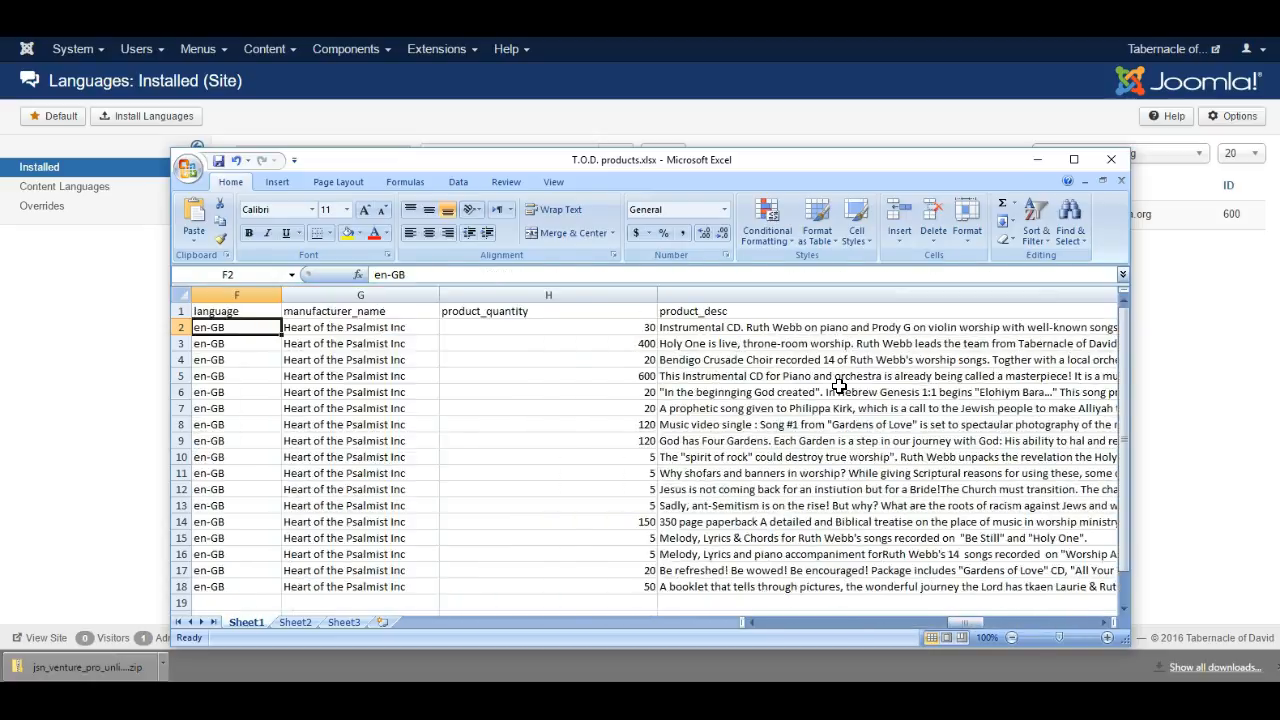
pyautogui.hscroll(-3)
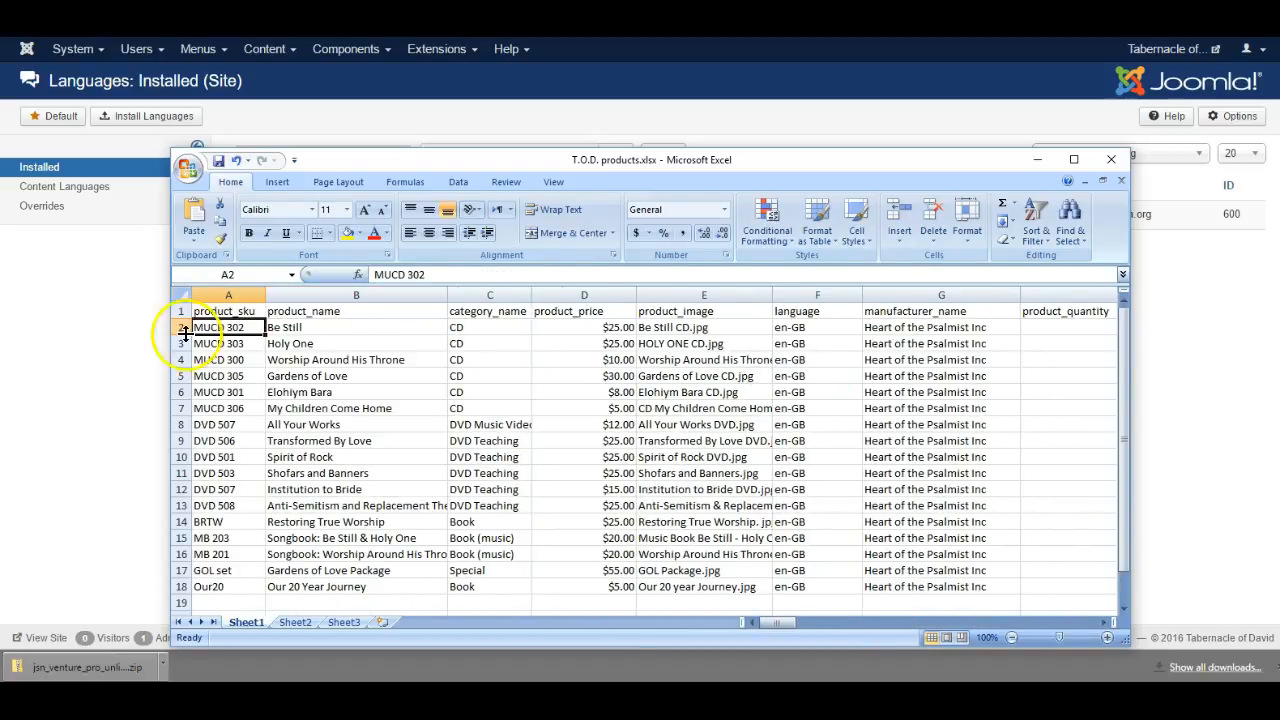
pyautogui.click(346, 48)
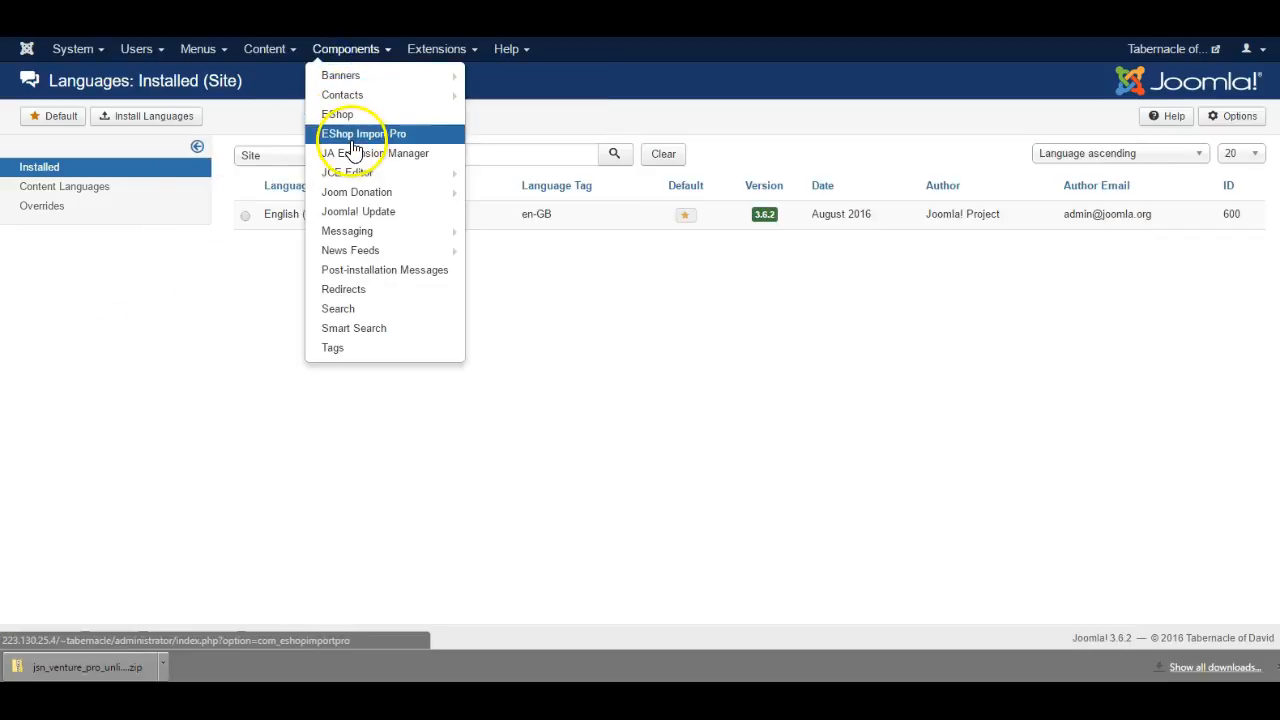
pyautogui.click(364, 133)
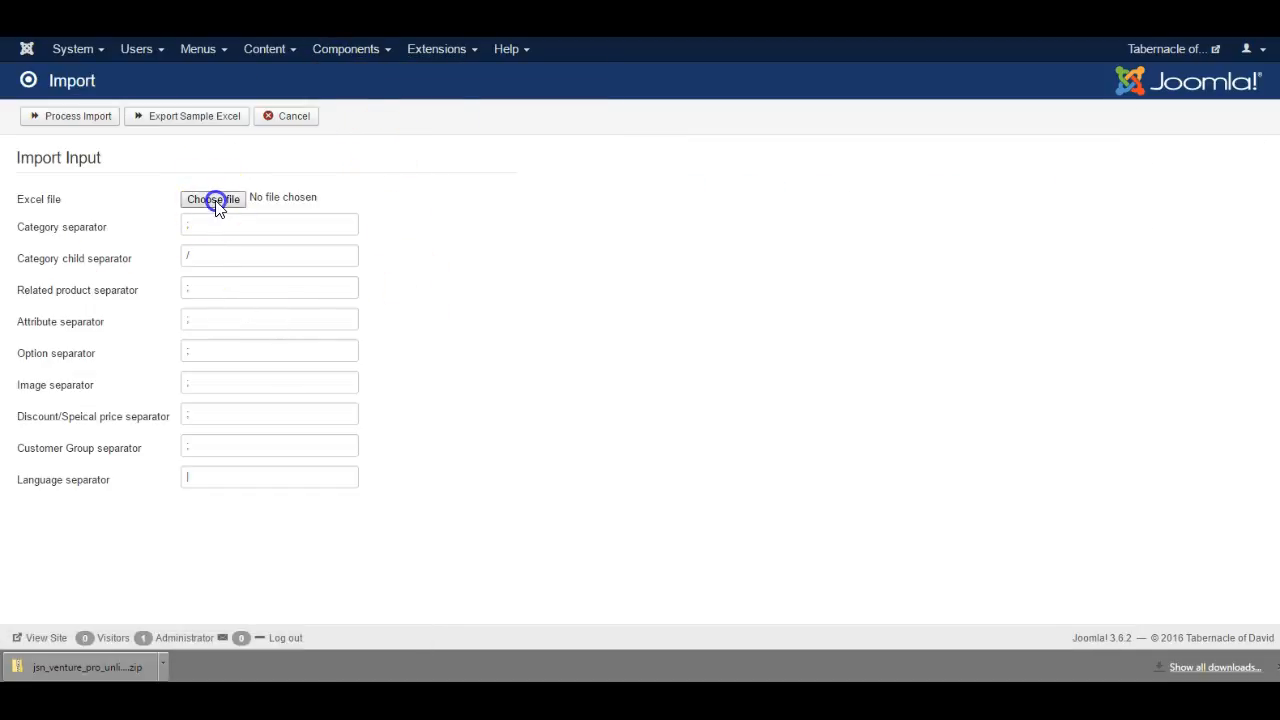
# Step: Attach T.O.D. products.xlsx from the Tabernacle of David sources folder as the Excel file
pyautogui.click(212, 199)
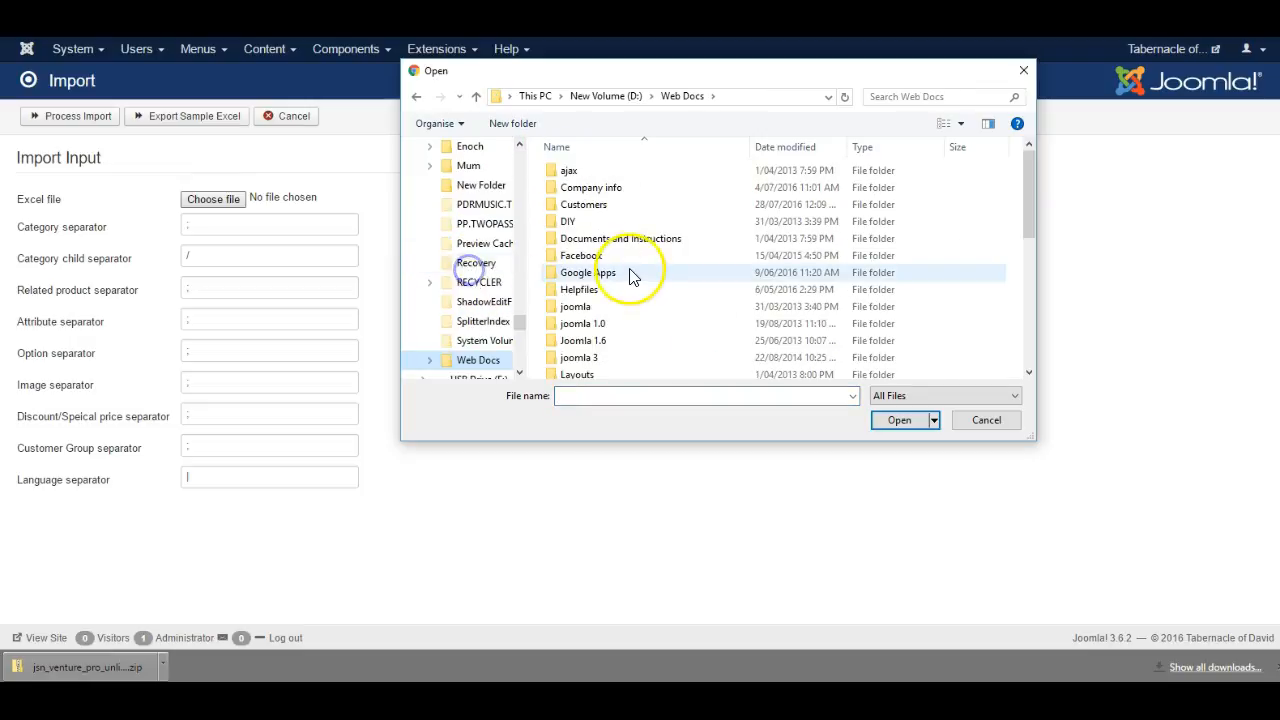
pyautogui.doubleClick(481, 360)
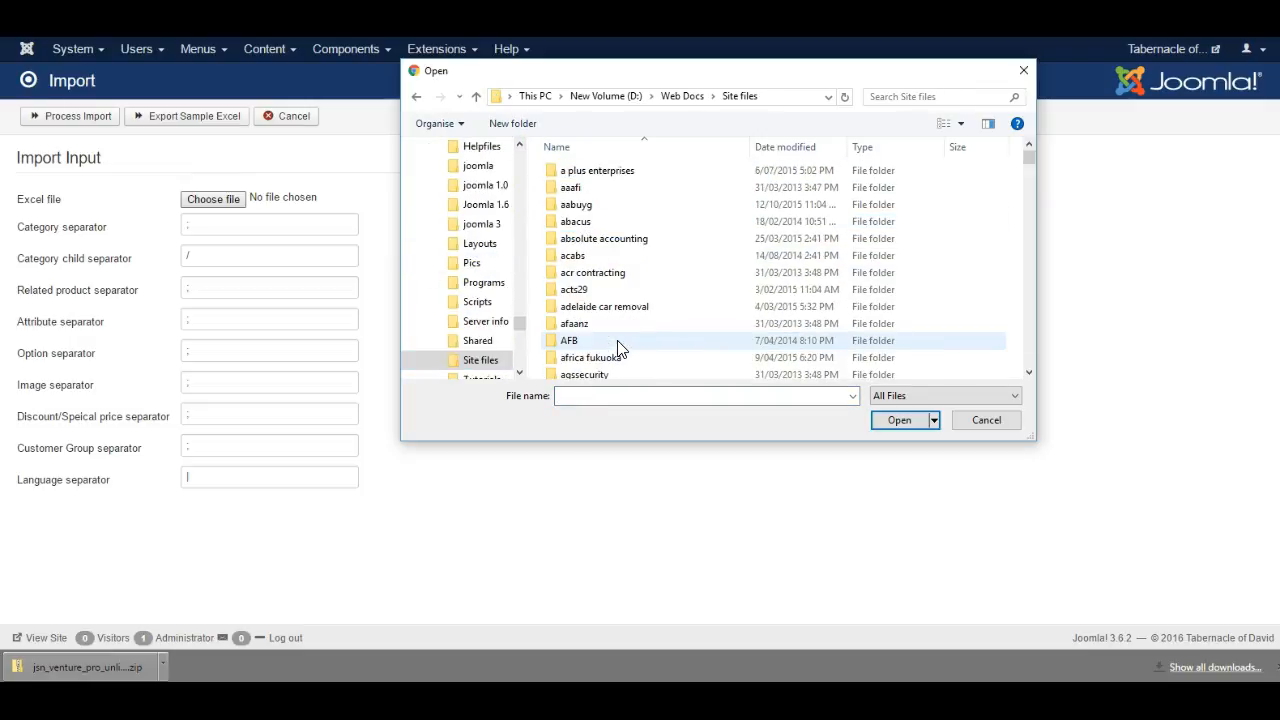
pyautogui.scroll(-3)
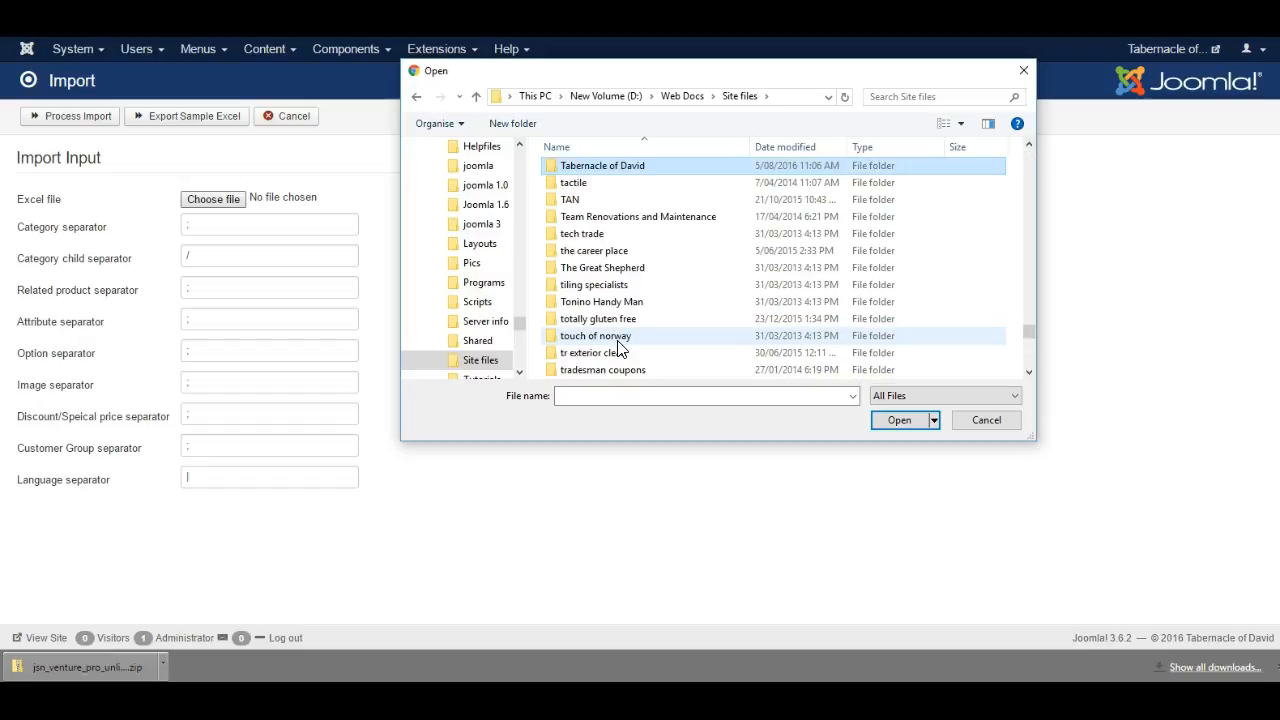
pyautogui.doubleClick(602, 165)
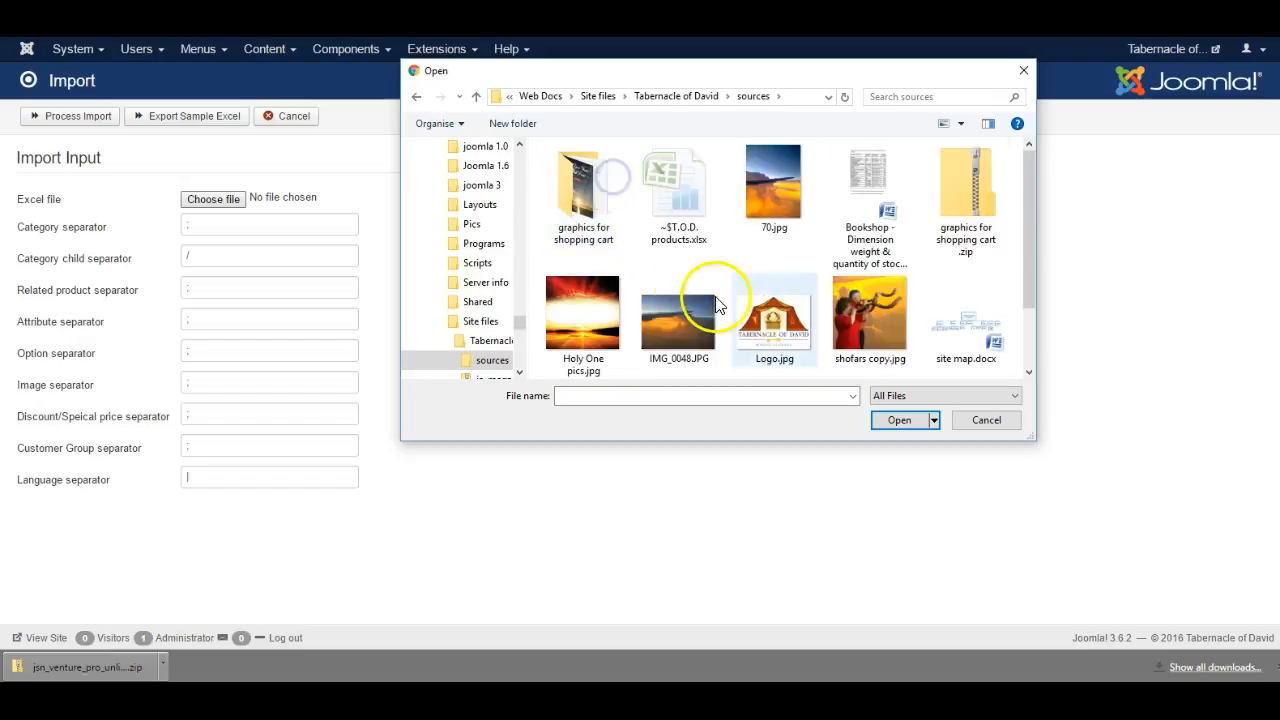
pyautogui.scroll(-3)
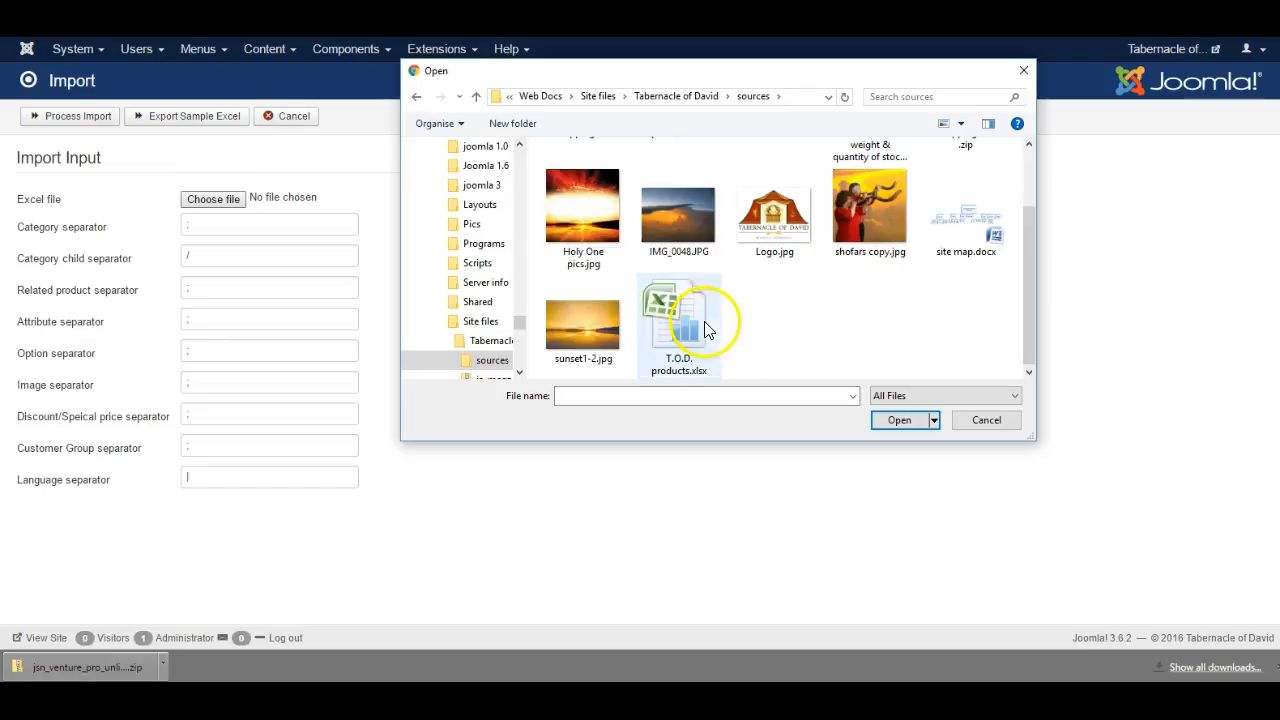
pyautogui.doubleClick(678, 320)
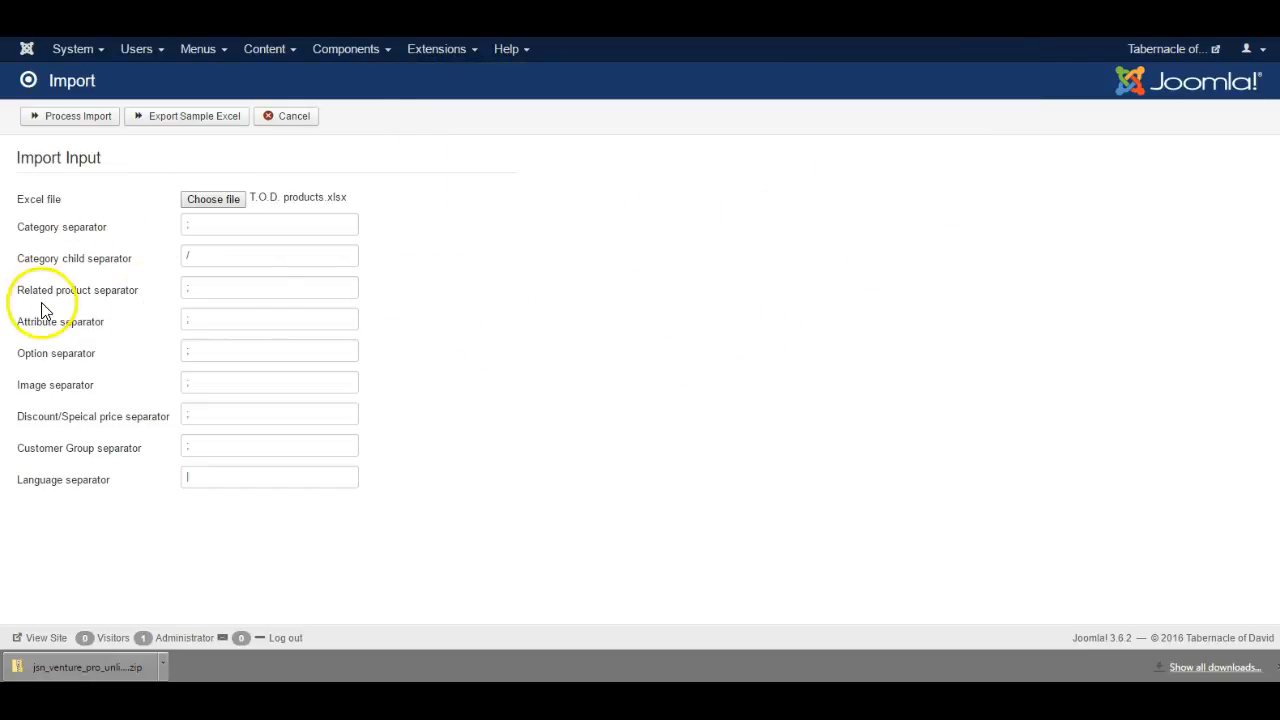
pyautogui.moveTo(88, 285)
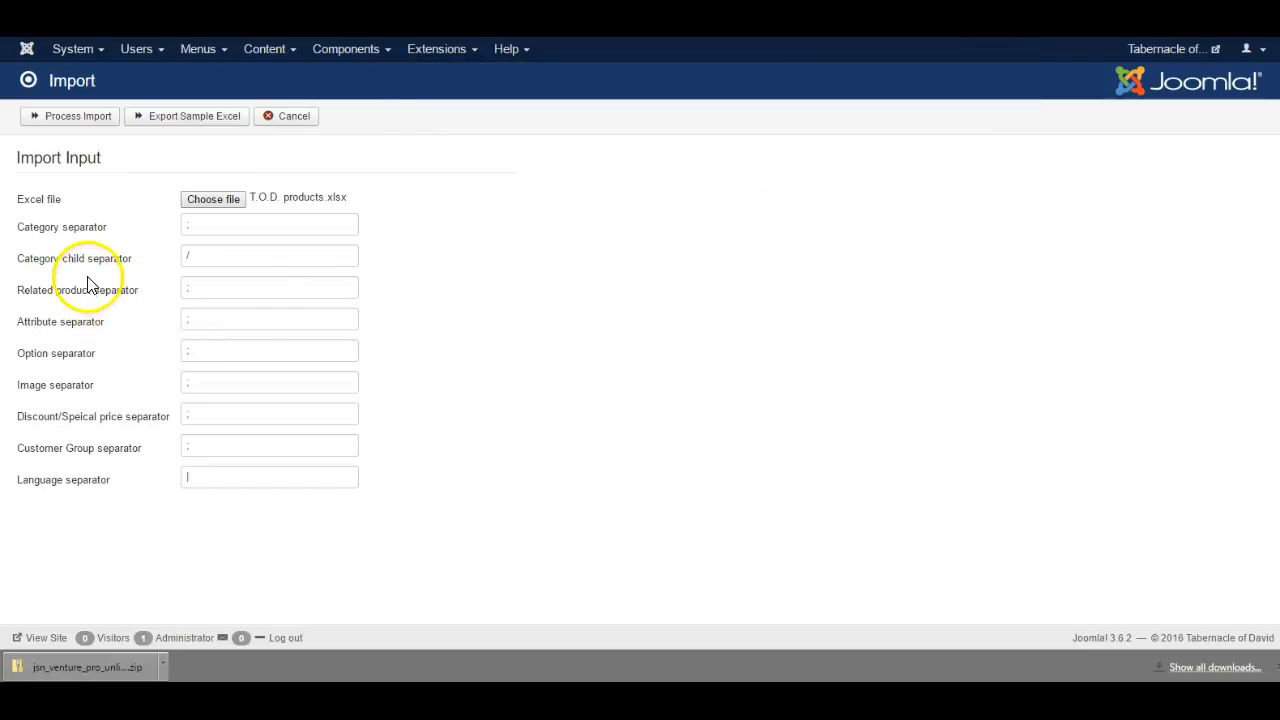
pyautogui.moveTo(65, 240)
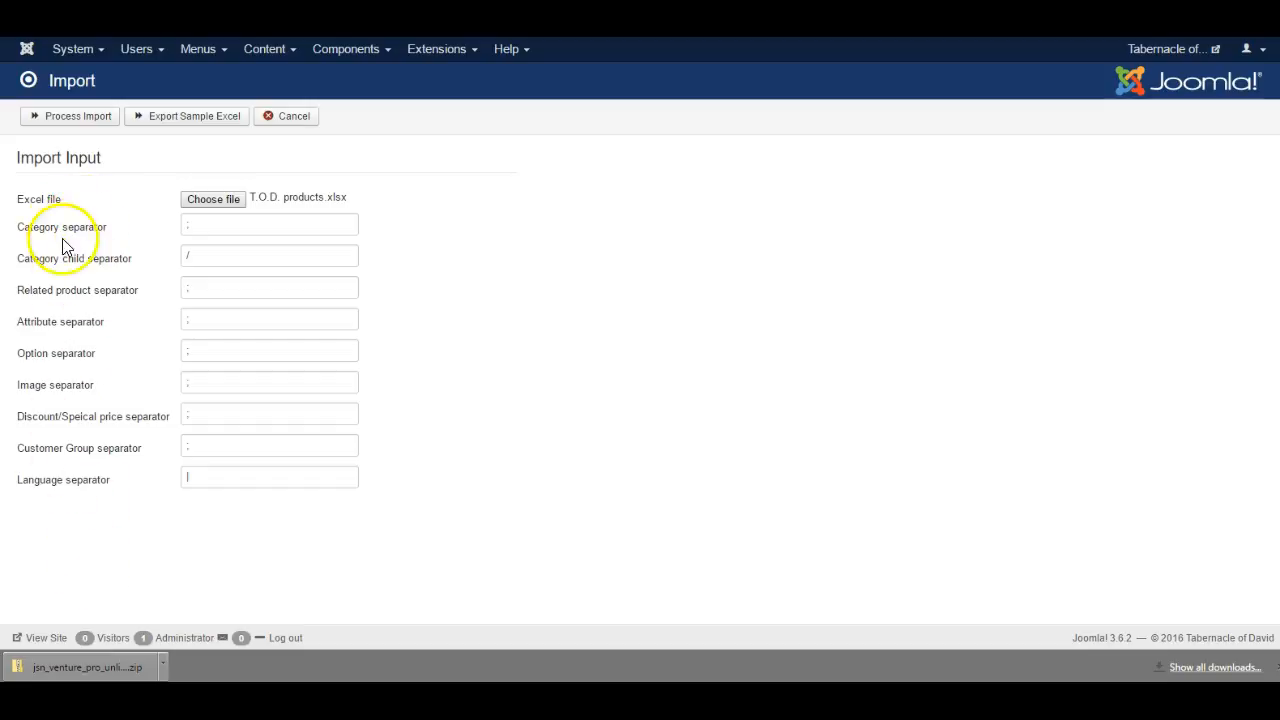
pyautogui.moveTo(57, 307)
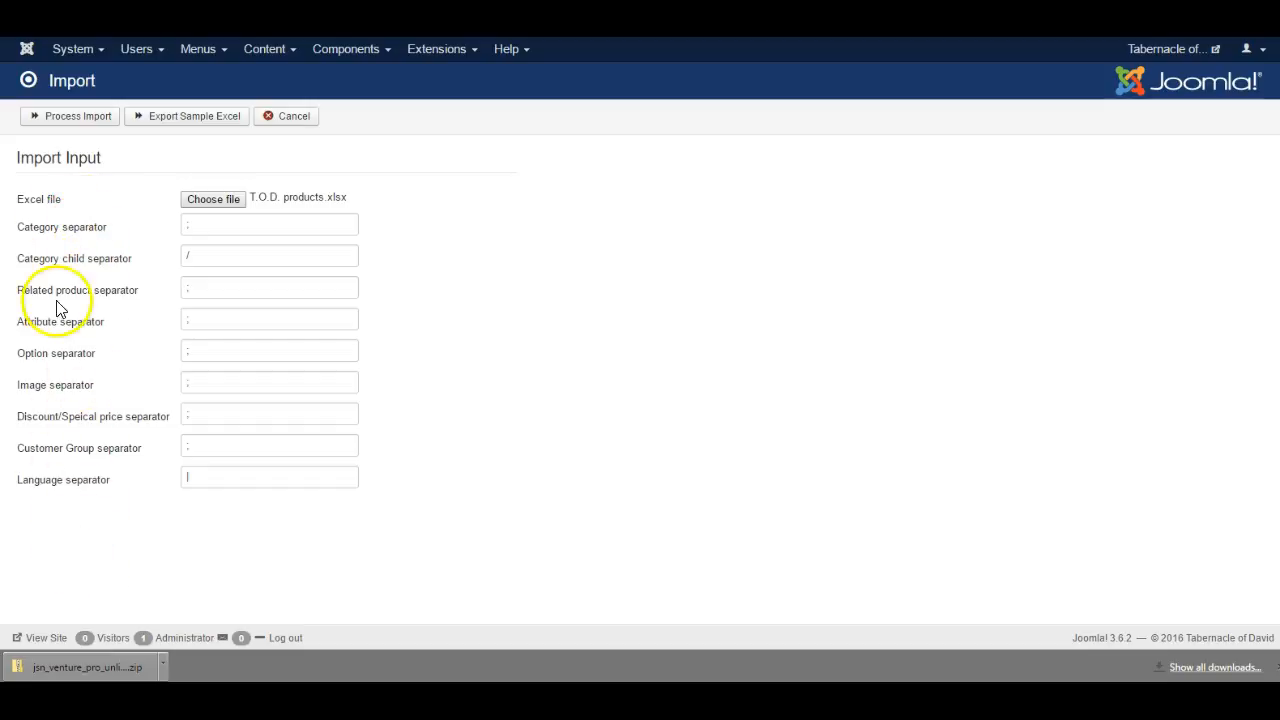
pyautogui.moveTo(95, 283)
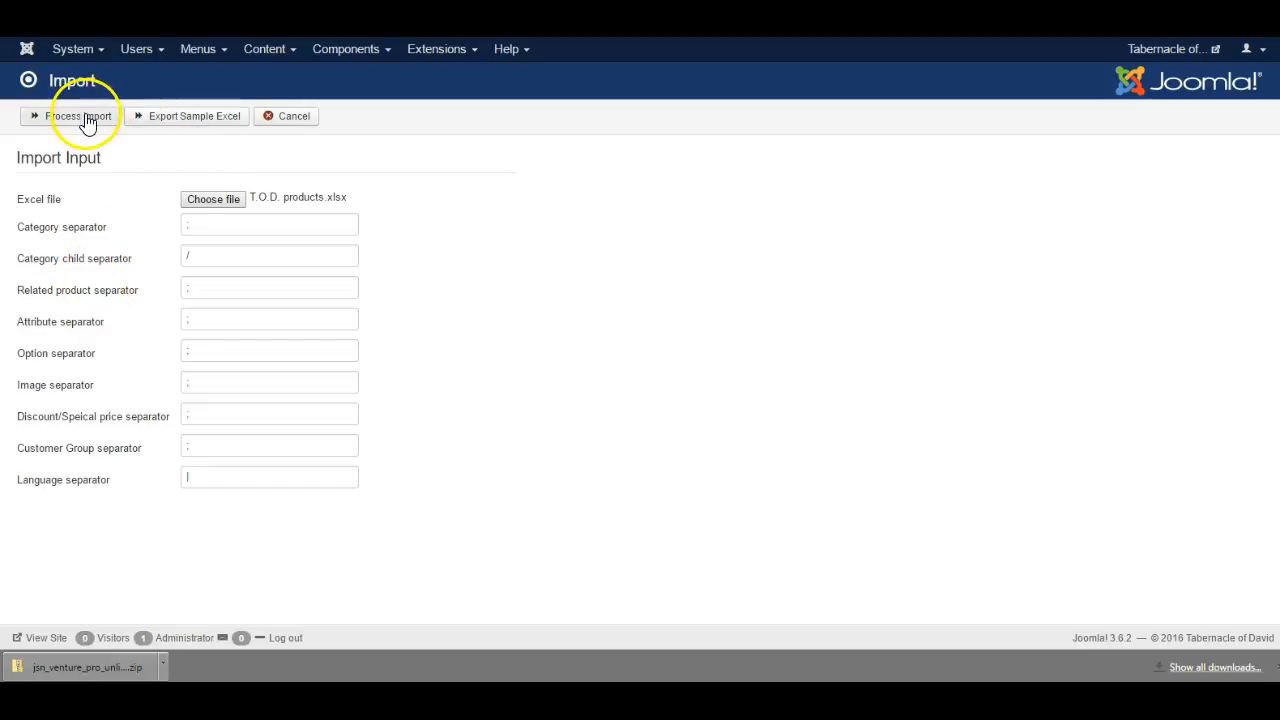
# Step: Run Process Import on T.O.D. products.xlsx with default separators
pyautogui.click(77, 115)
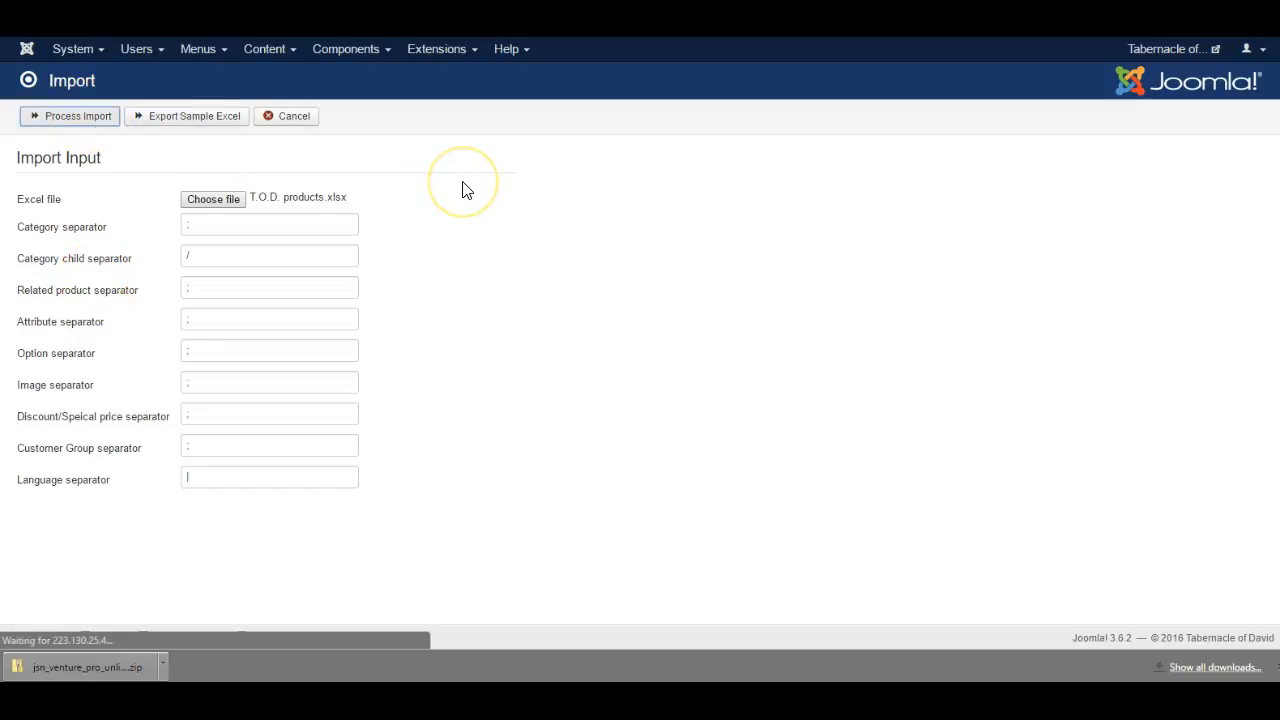
# Step: Review the import result and highlight the 17 products updated line
pyautogui.click(70, 115)
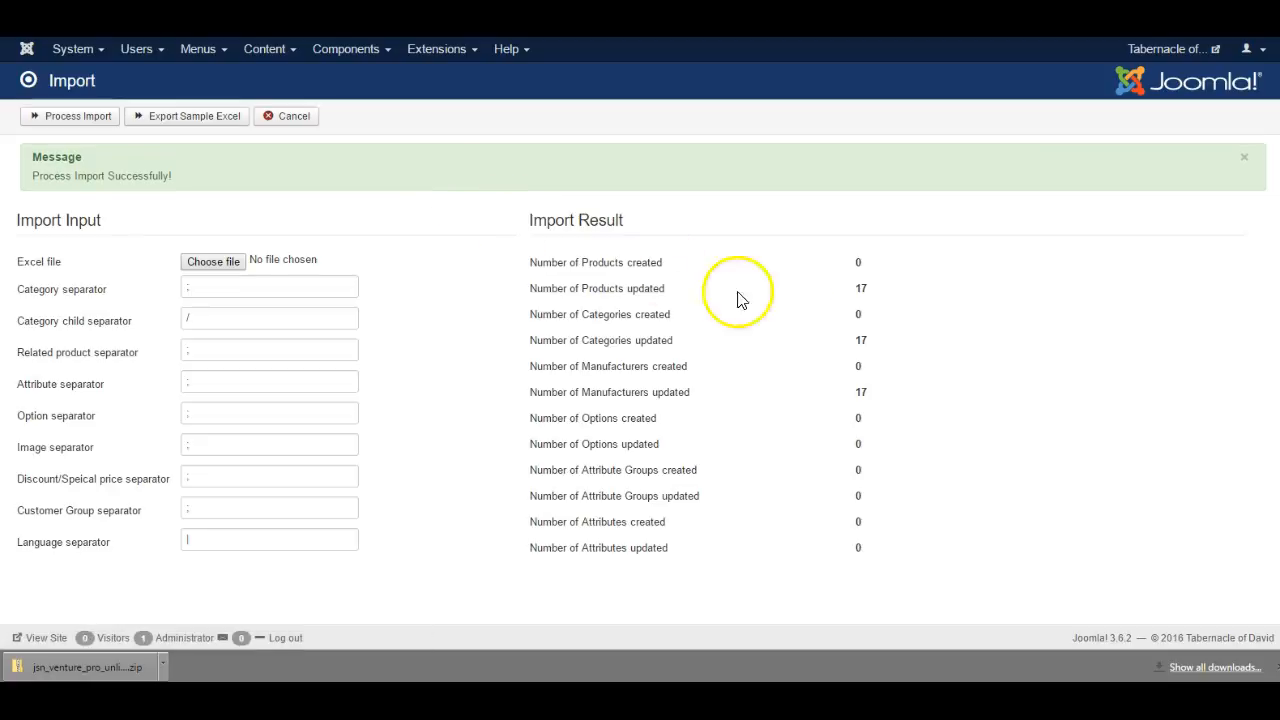
pyautogui.doubleClick(620, 288)
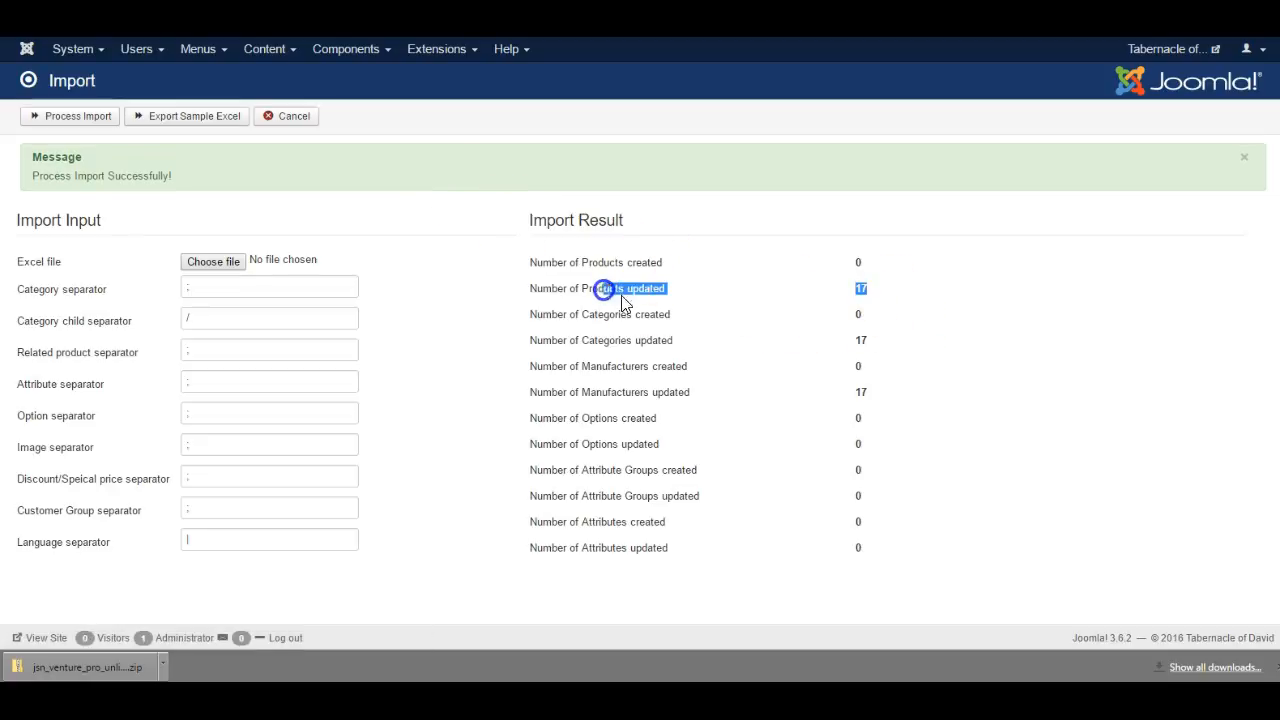
pyautogui.moveTo(537, 318)
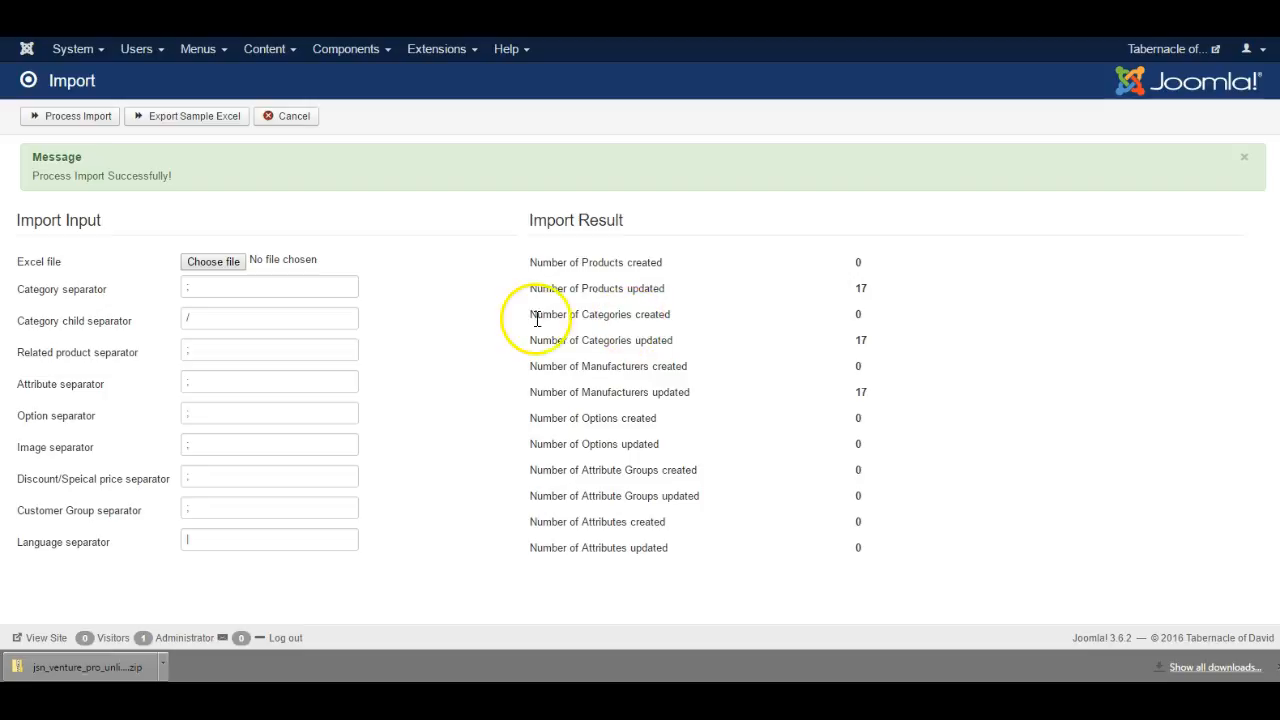
pyautogui.moveTo(693, 440)
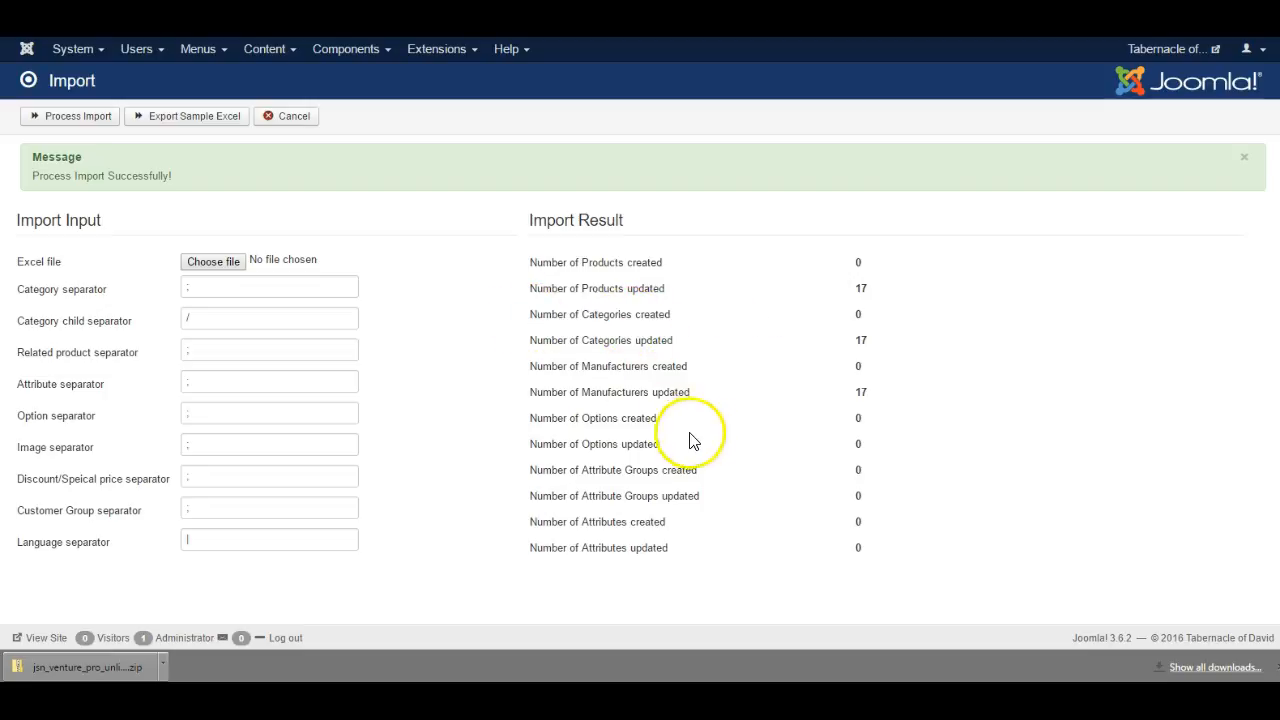
pyautogui.moveTo(665, 387)
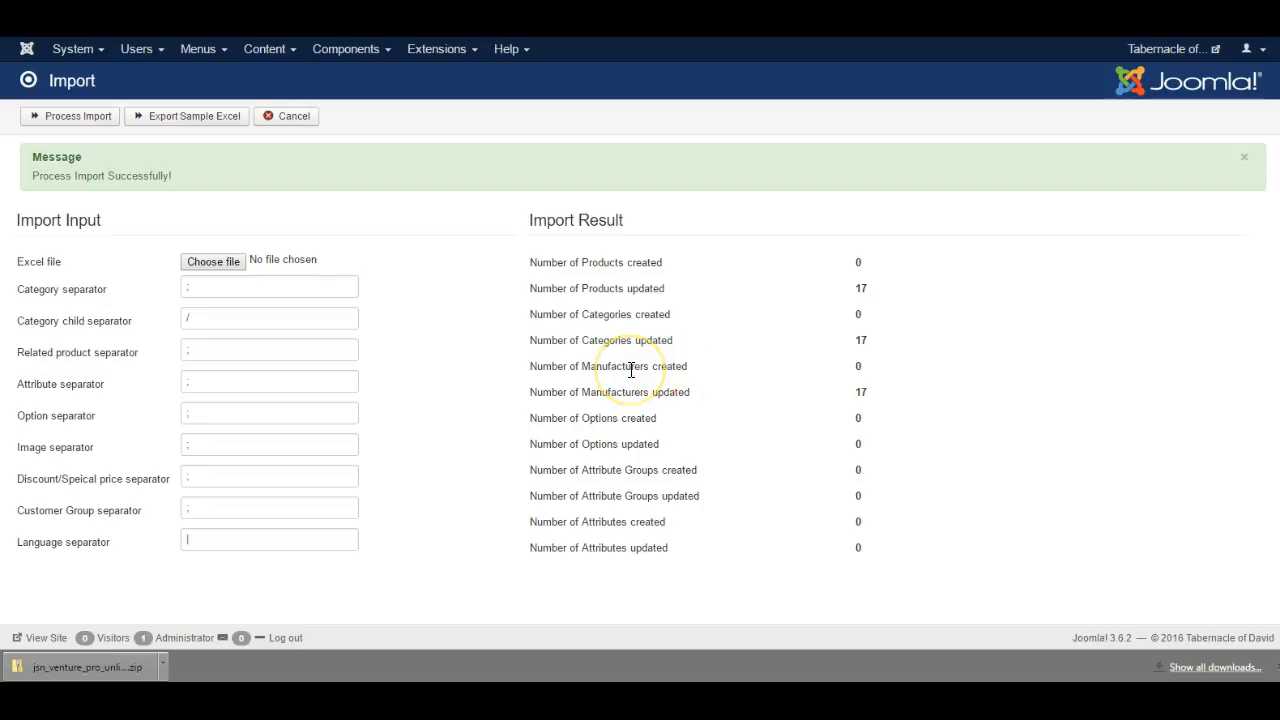
pyautogui.moveTo(443, 258)
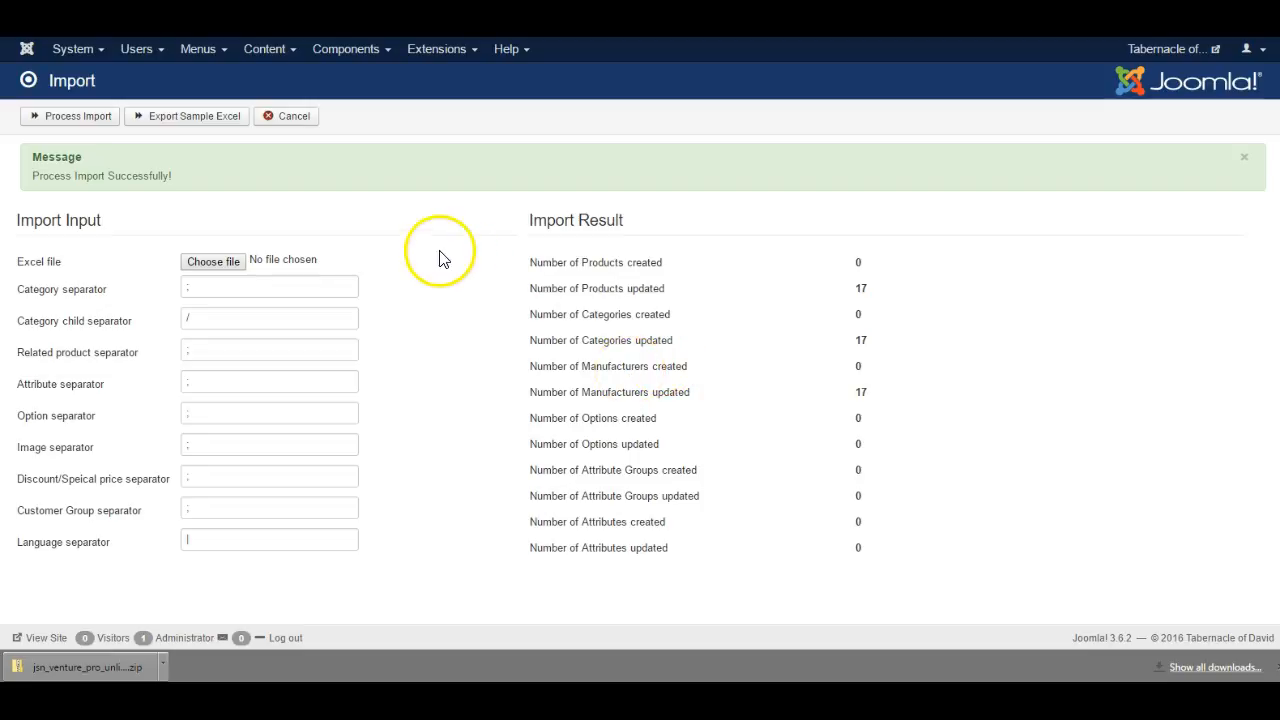
pyautogui.moveTo(435, 207)
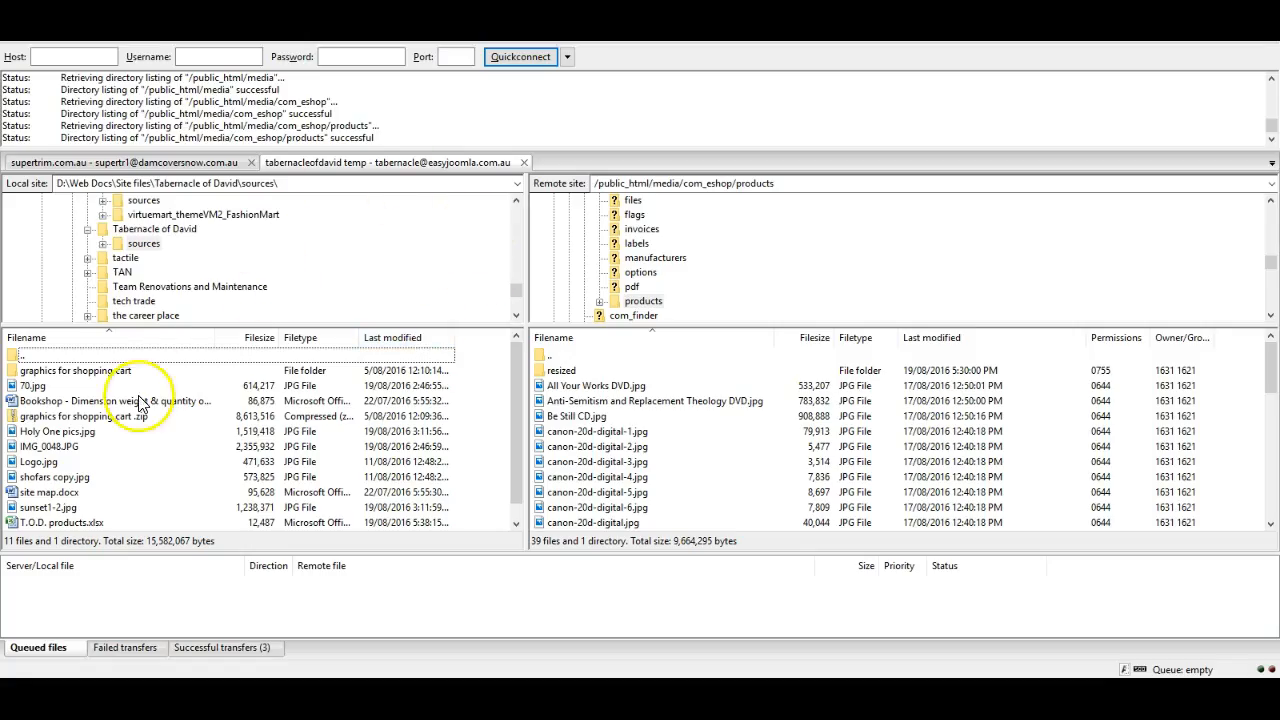
pyautogui.moveTo(670, 205)
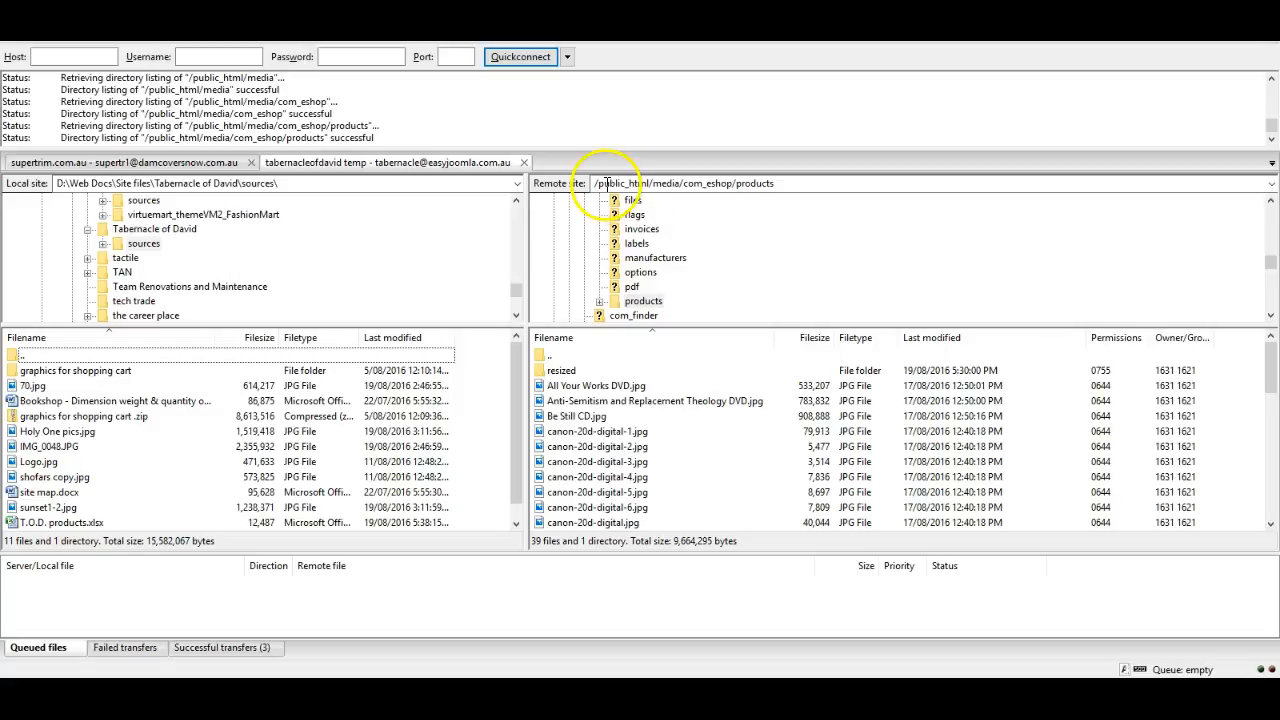
# Step: In FileZilla, check the remote /public_html/media/com_eshop/products path and select canon-20d-digital-1.jpg
pyautogui.tripleClick(685, 183)
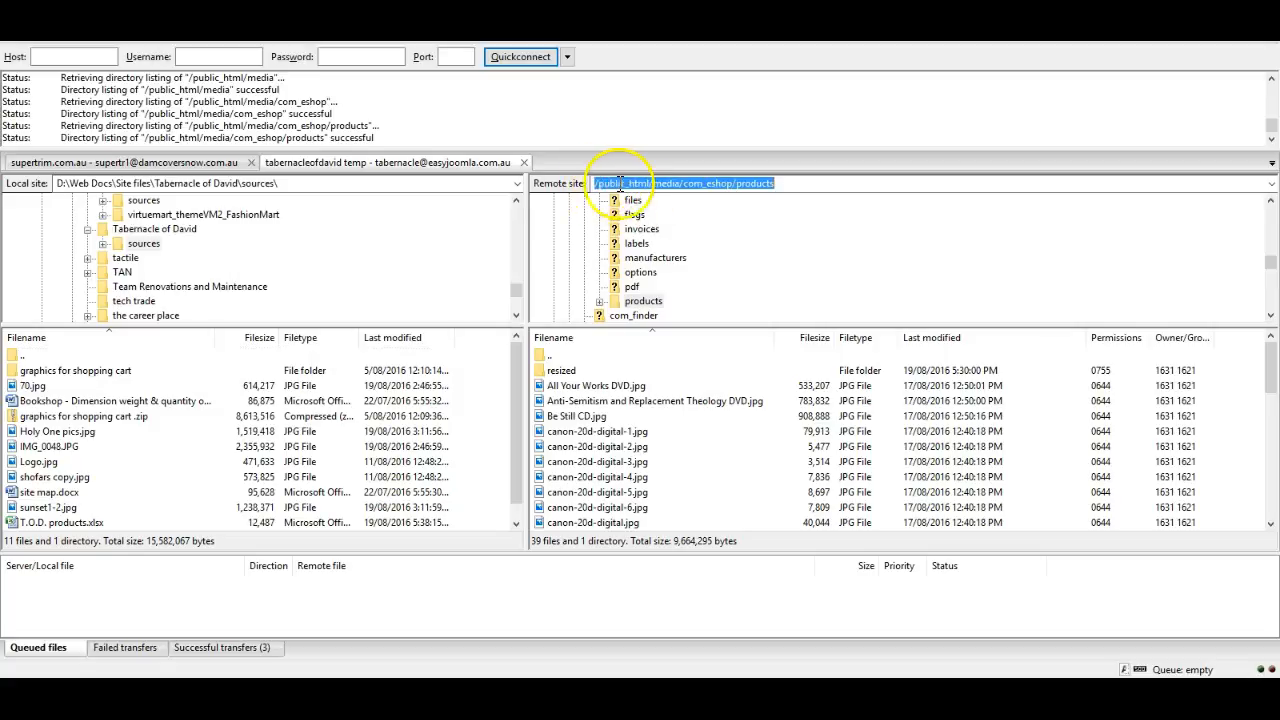
pyautogui.doubleClick(665, 183)
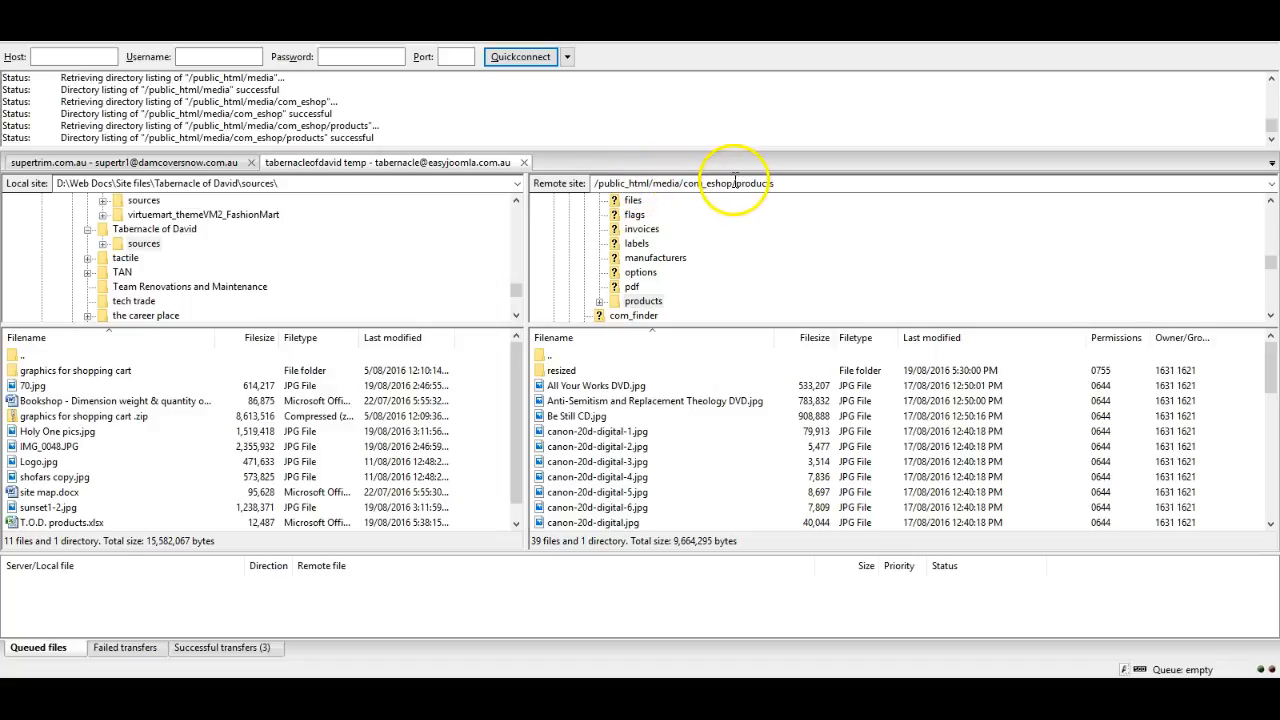
pyautogui.moveTo(595, 370)
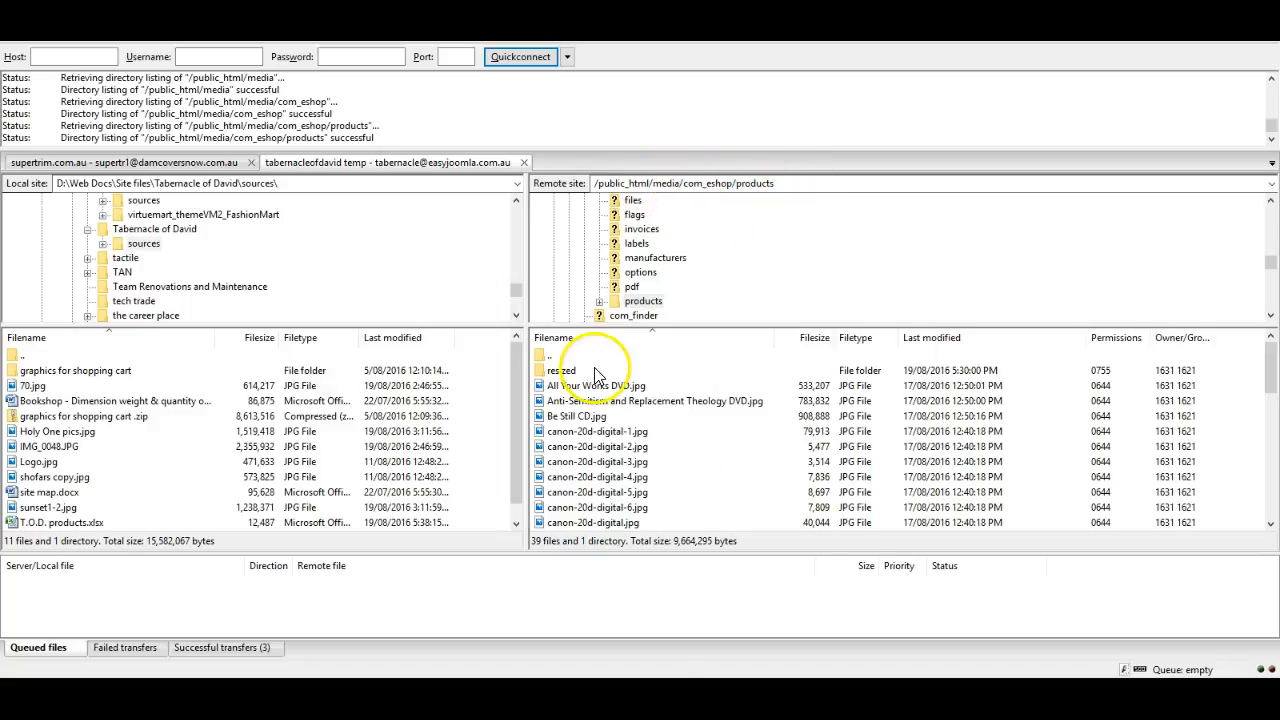
pyautogui.click(597, 431)
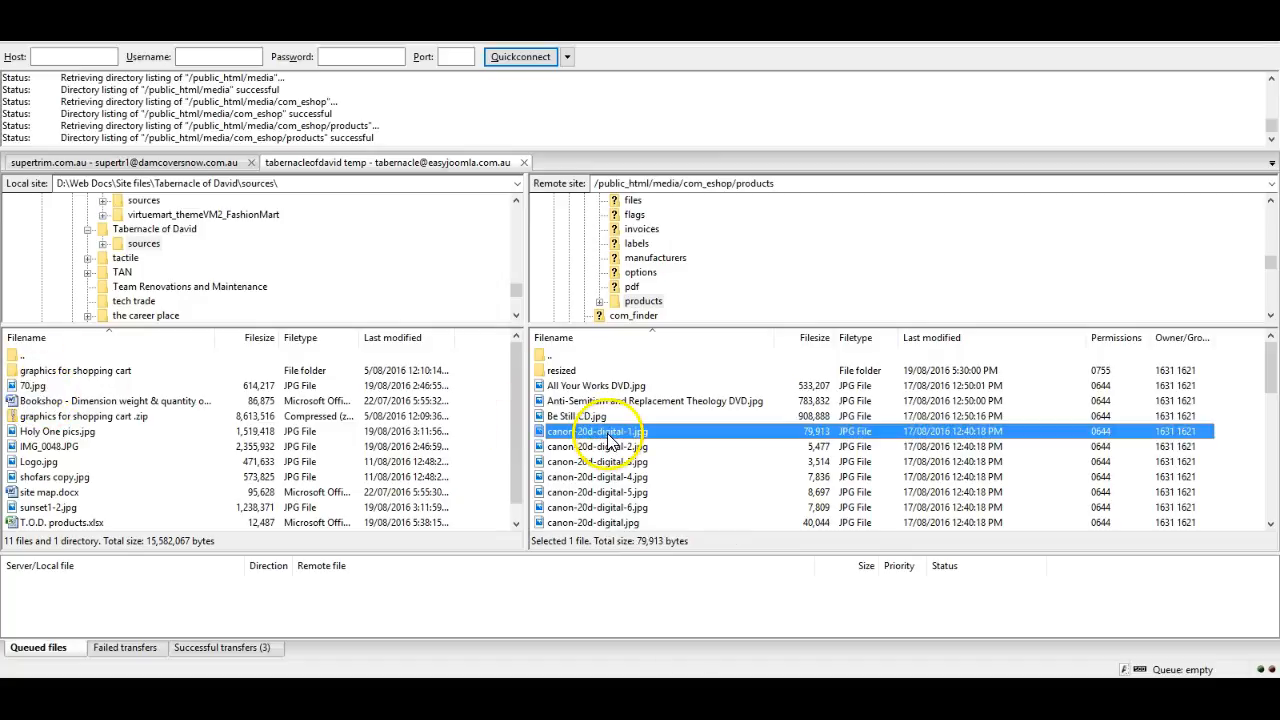
pyautogui.moveTo(622, 413)
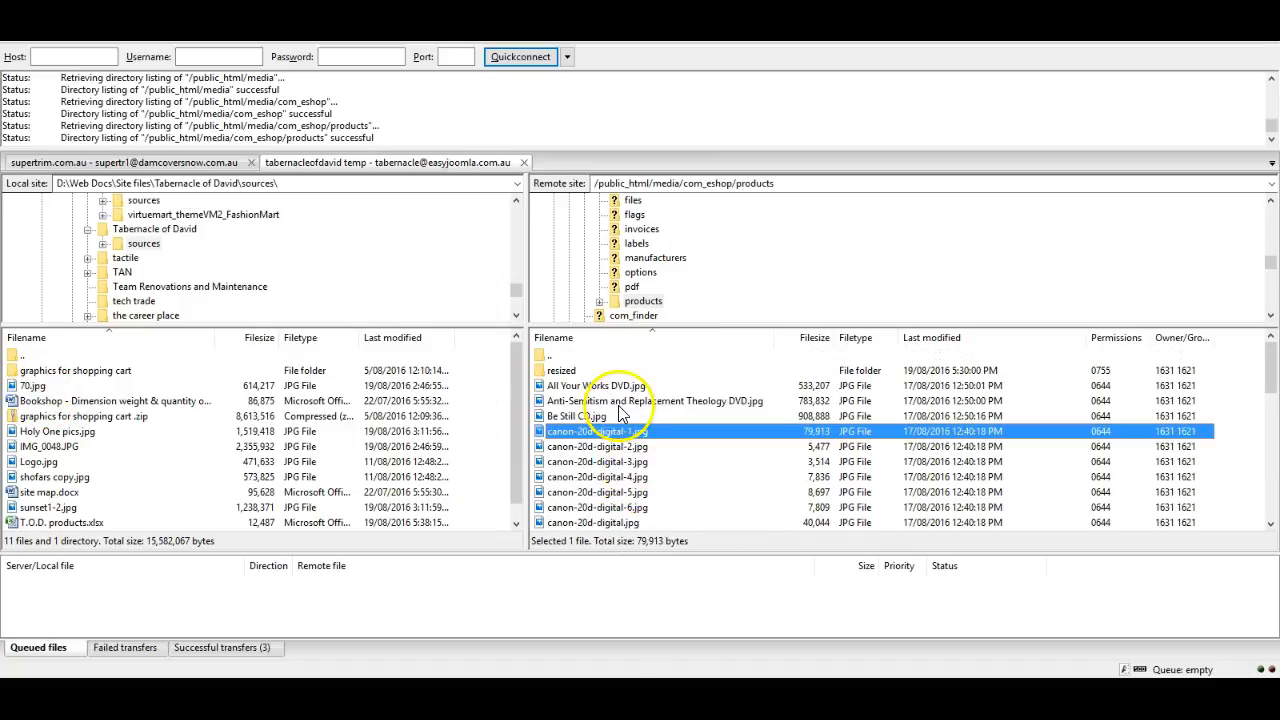
pyautogui.moveTo(530, 668)
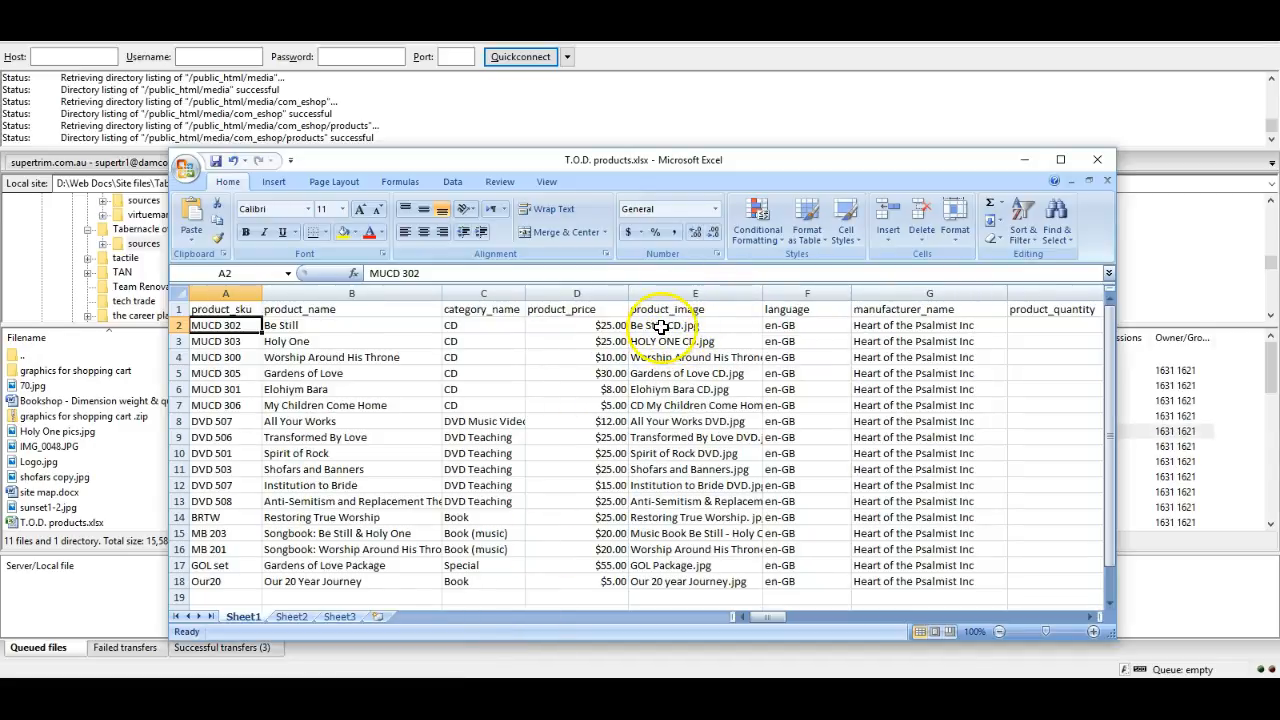
# Step: Select cell E2 to view the product_image file name Be Still CD.jpg
pyautogui.click(663, 325)
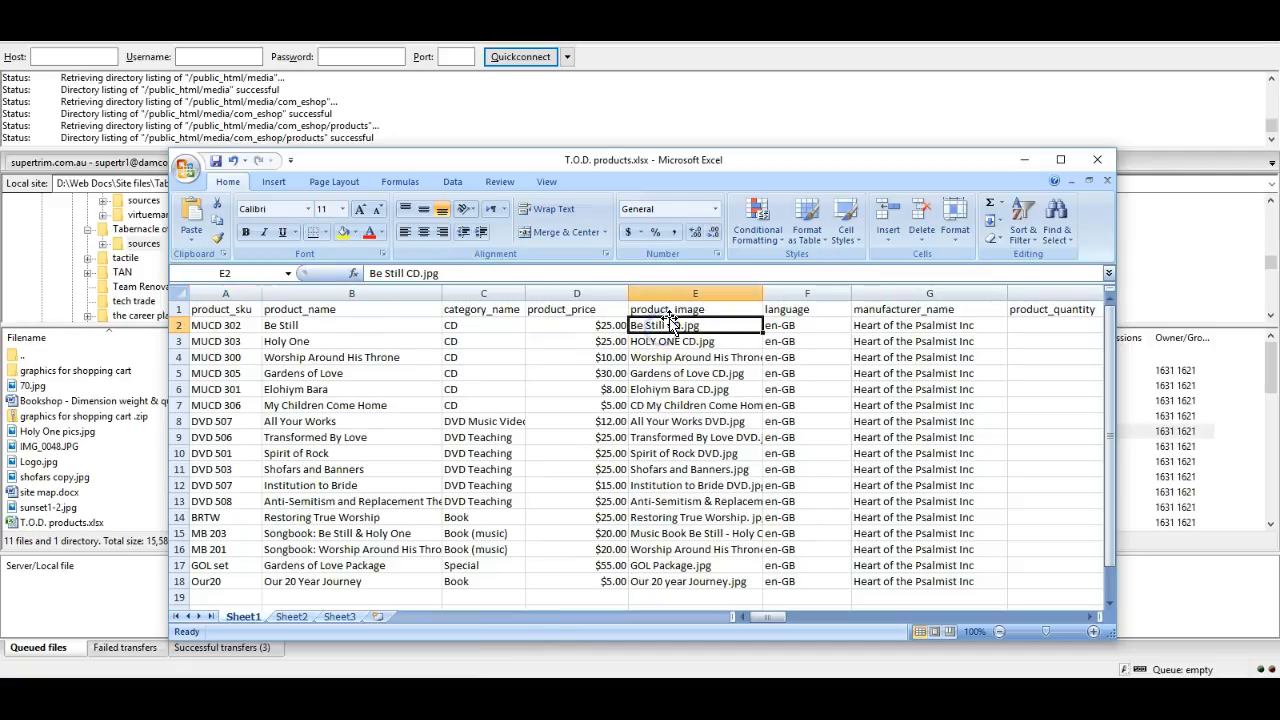
pyautogui.moveTo(793, 168)
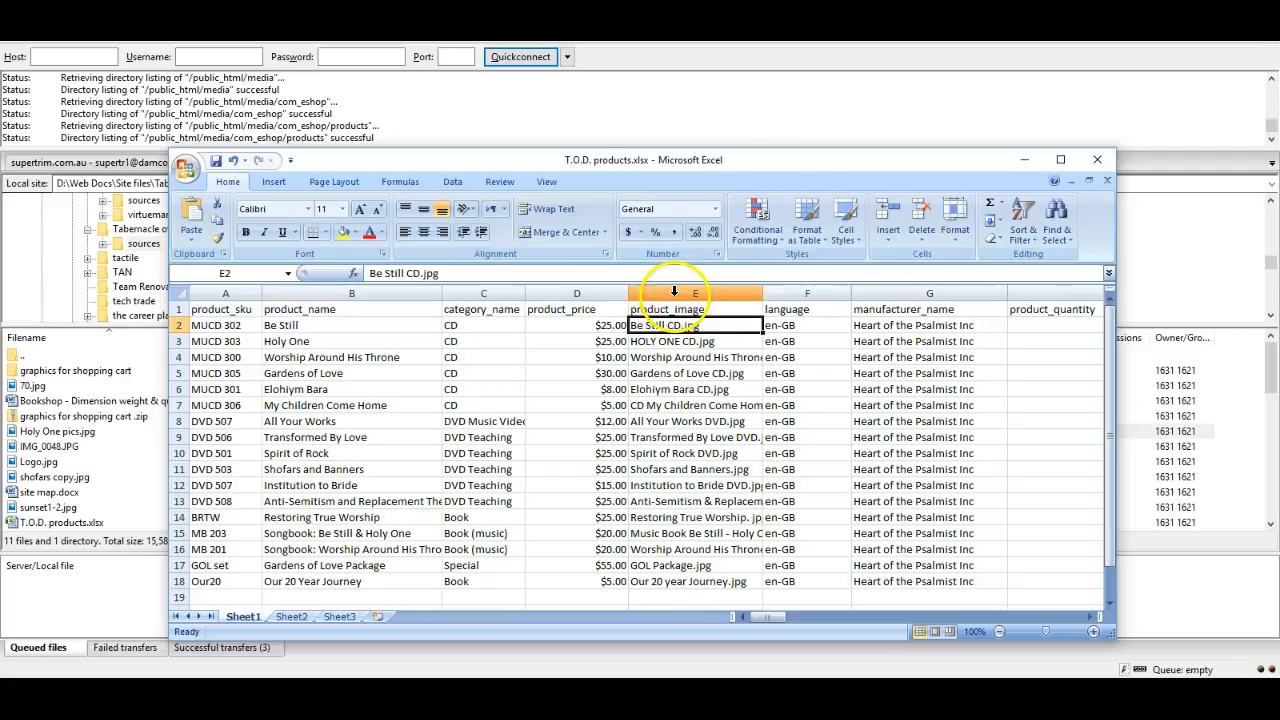
pyautogui.moveTo(760, 180)
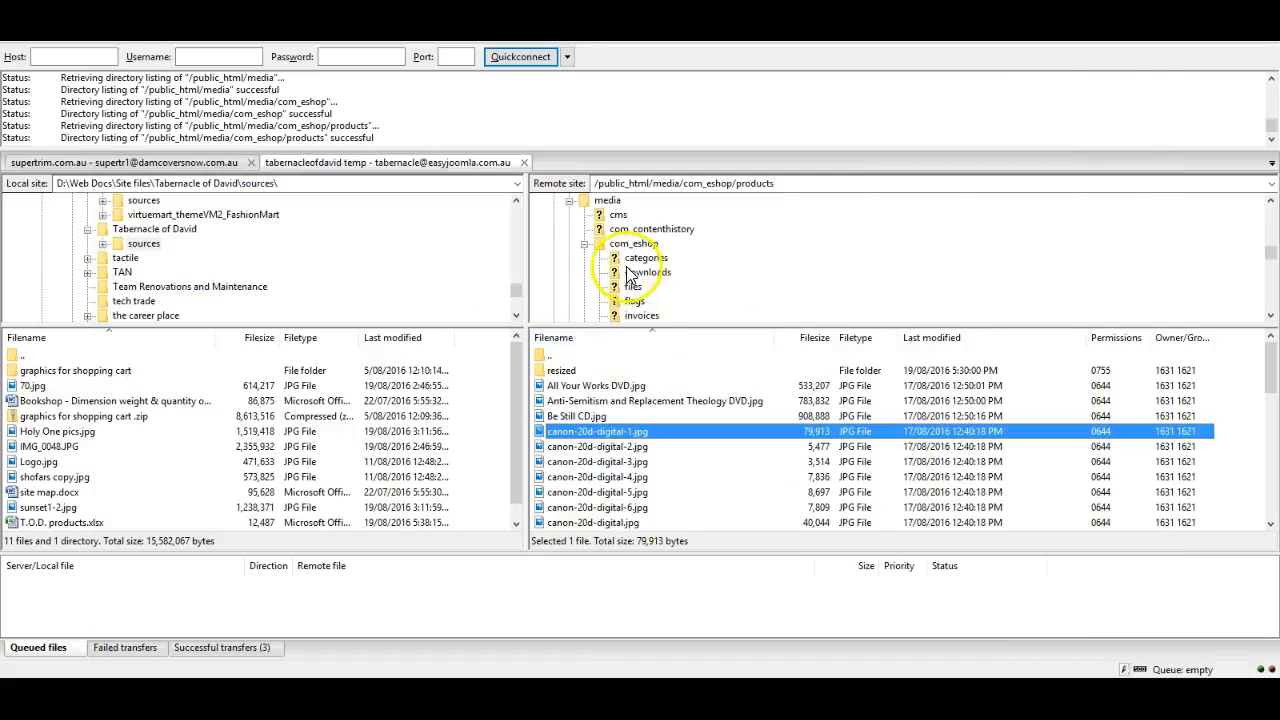
# Step: Browse to the remote /public_html/media/com_eshop/categories folder listing 23 category images
pyautogui.click(644, 257)
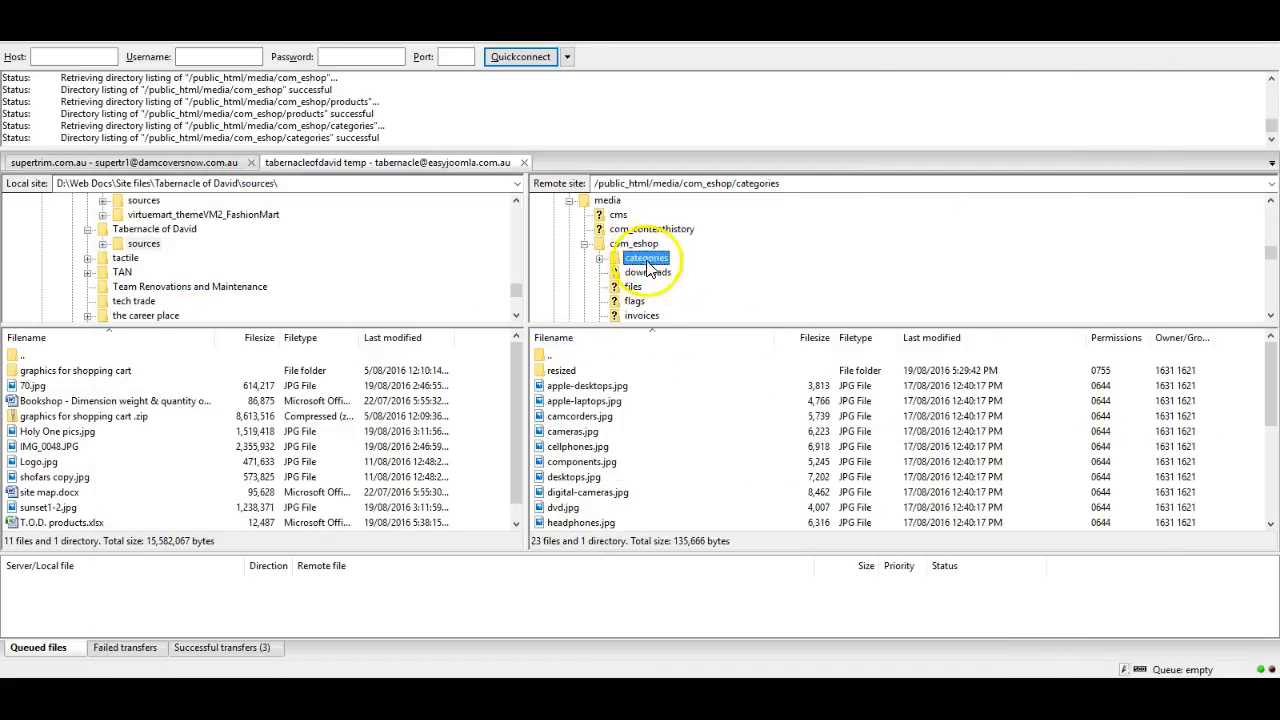
pyautogui.moveTo(672, 277)
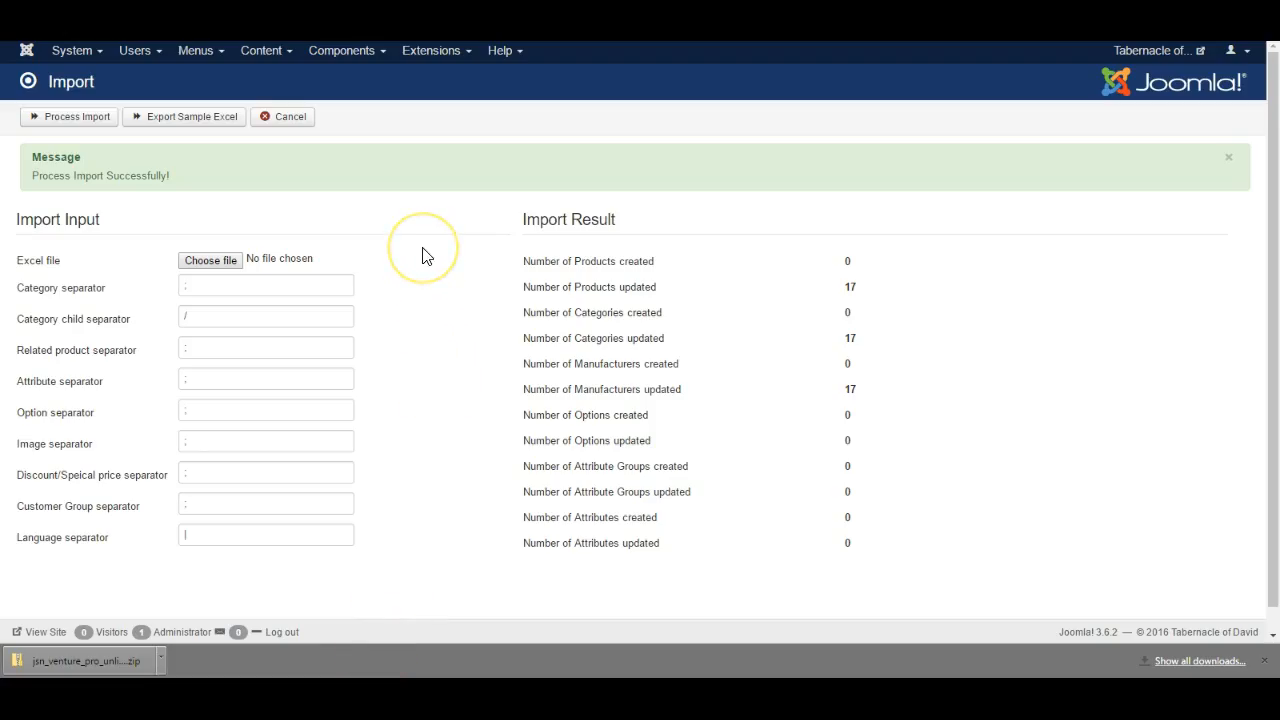
pyautogui.moveTo(425, 254)
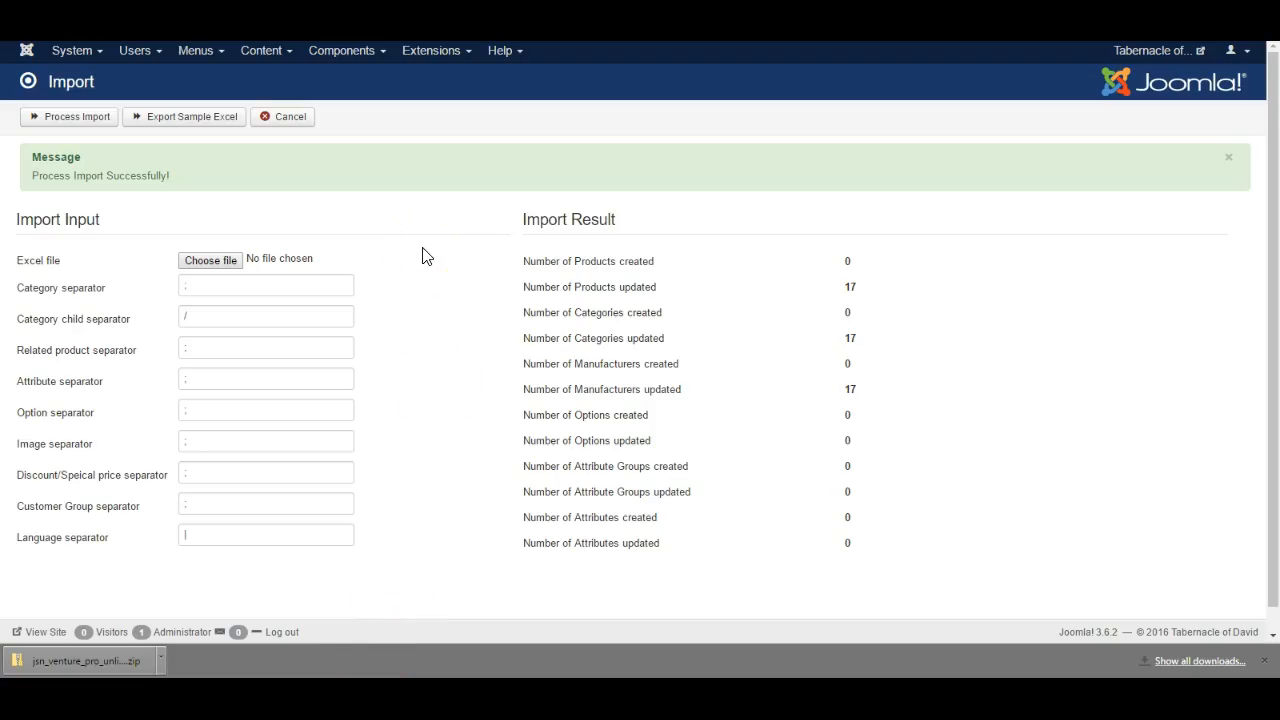